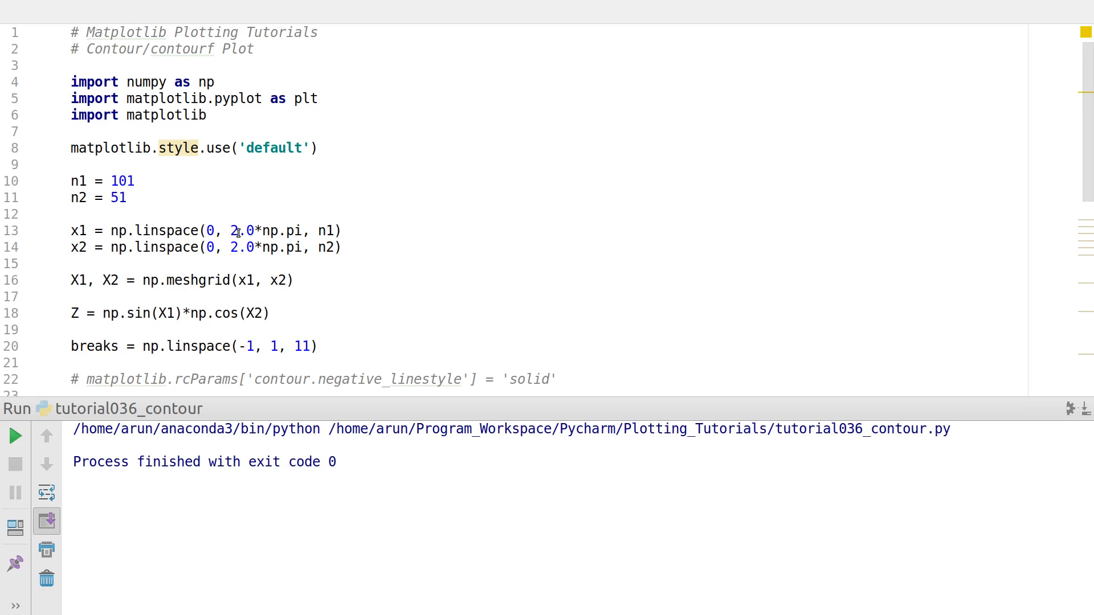
- Review the meshgrid, Z and breaks linspace lines, then scroll down to the plt.contour call
left_click(237, 231)
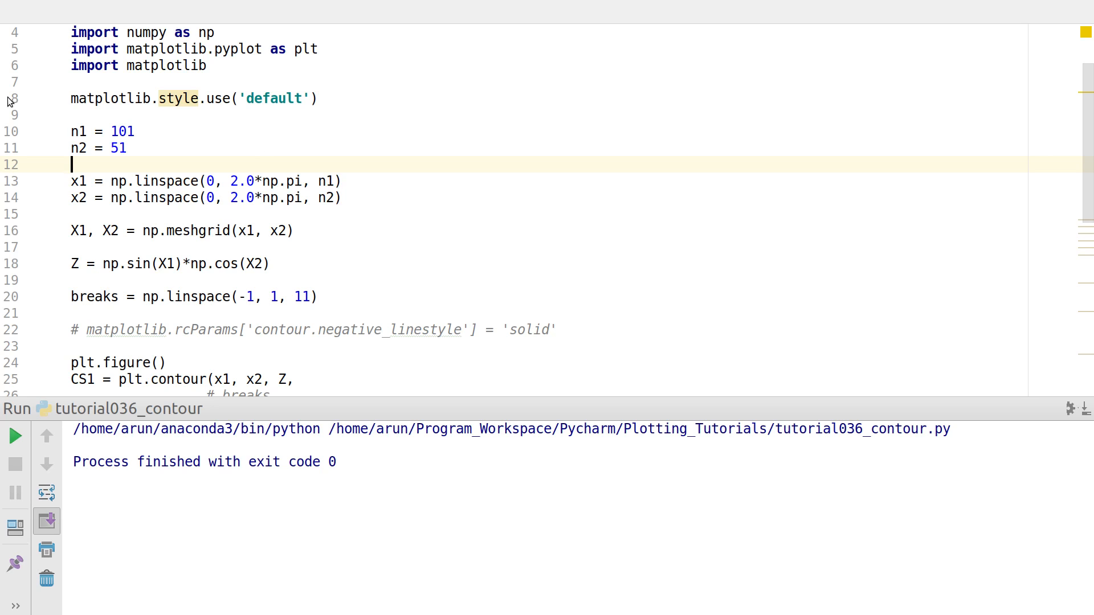
left_click_drag(70, 131, 295, 231)
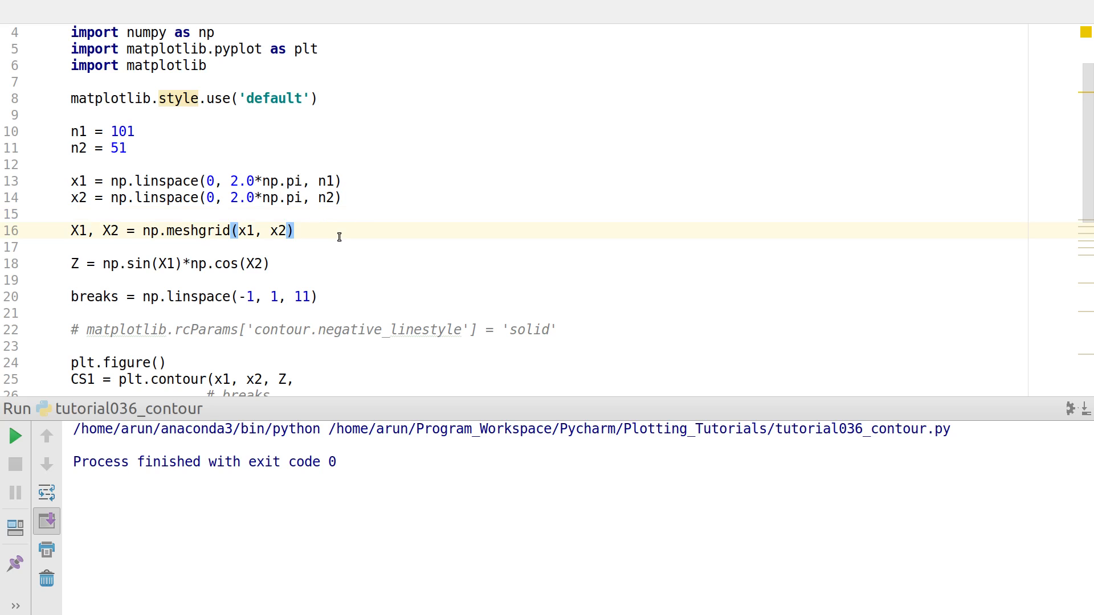
left_click(296, 231)
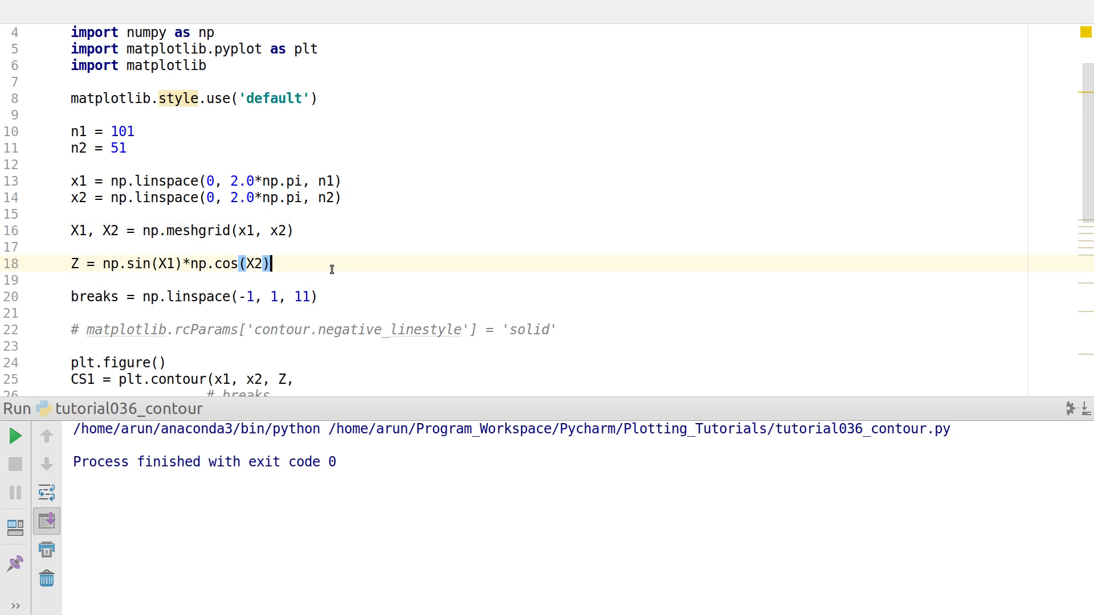
scroll("down", 3)
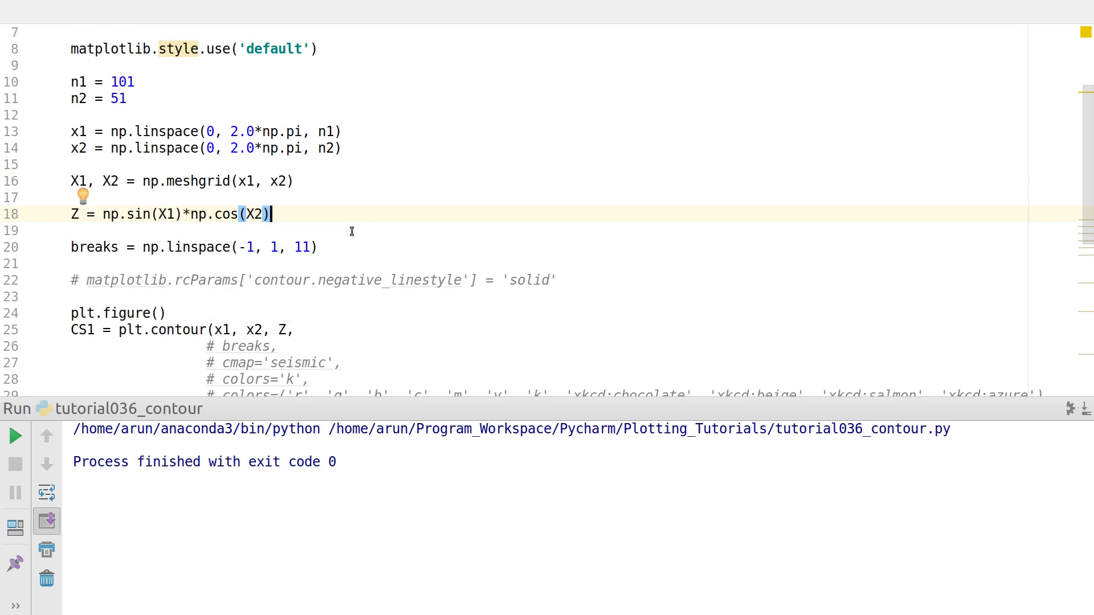
mouse_move(344, 244)
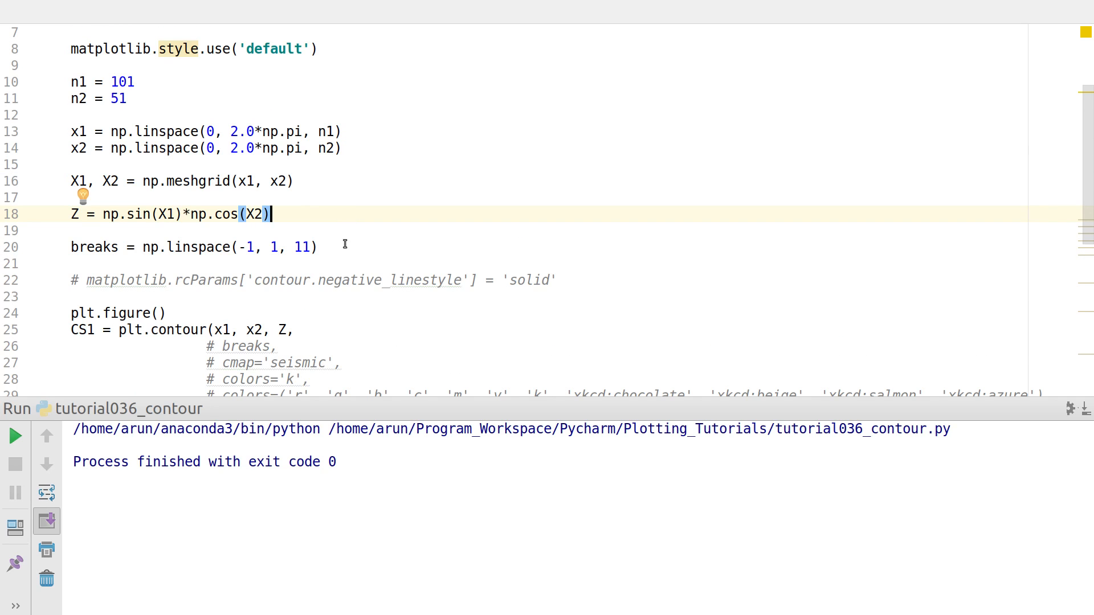
left_click(331, 248)
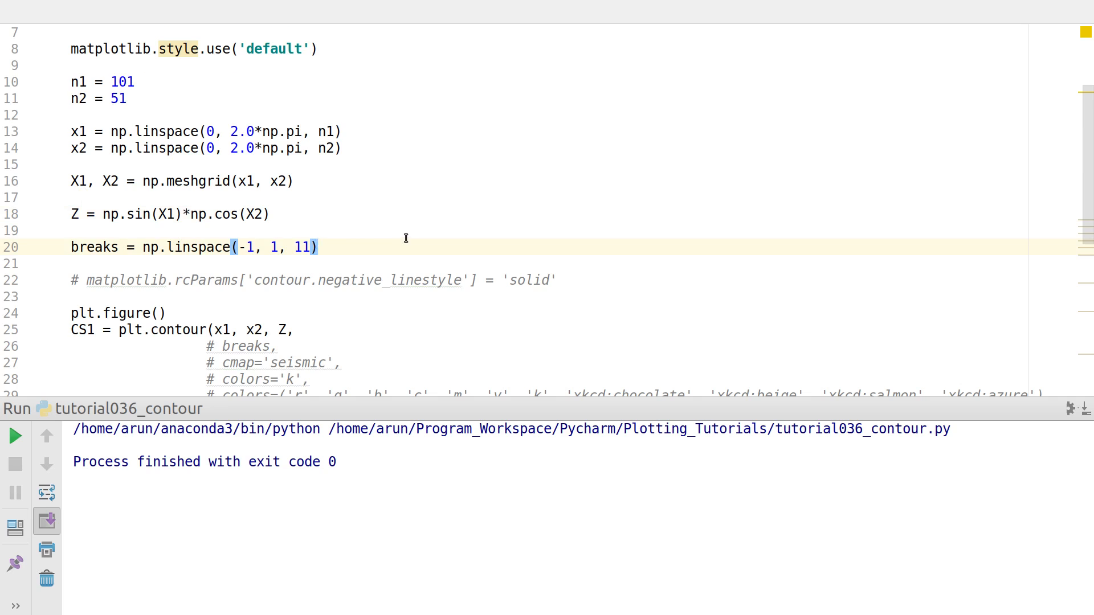
scroll("down", 3)
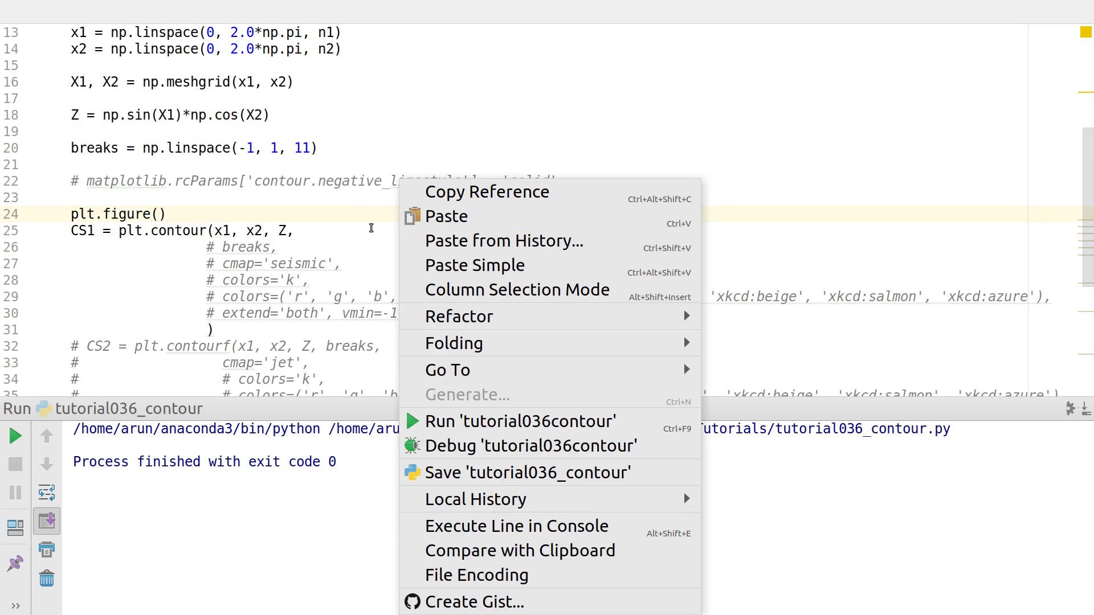
- Run 'tutorial036contour' and move the Sine Cosine Wave figure toward the screen centre
left_click(517, 422)
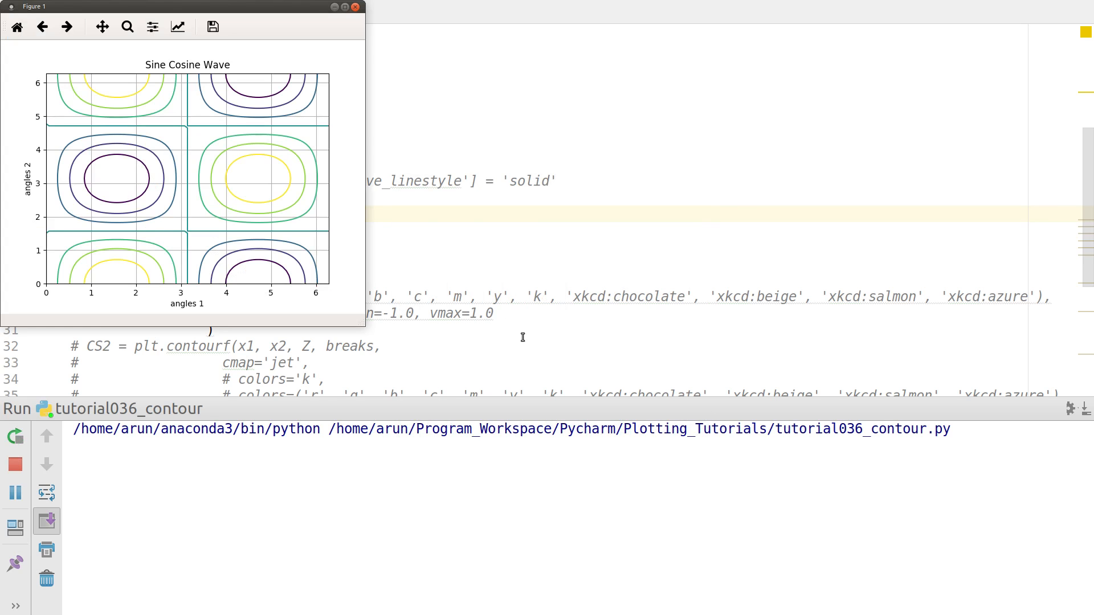
left_click_drag(181, 7, 569, 68)
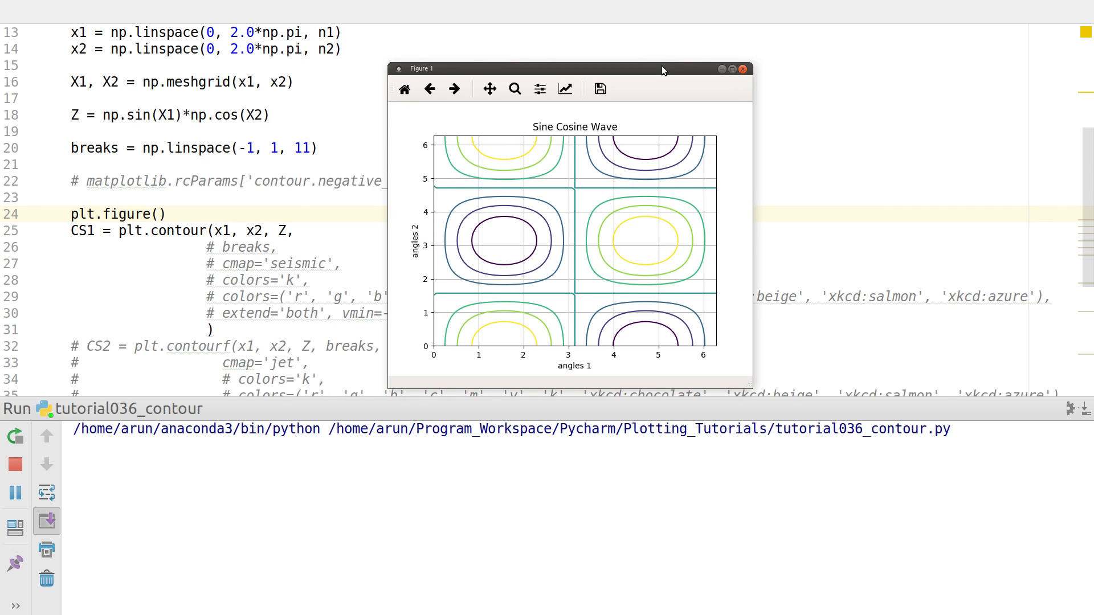
mouse_move(639, 184)
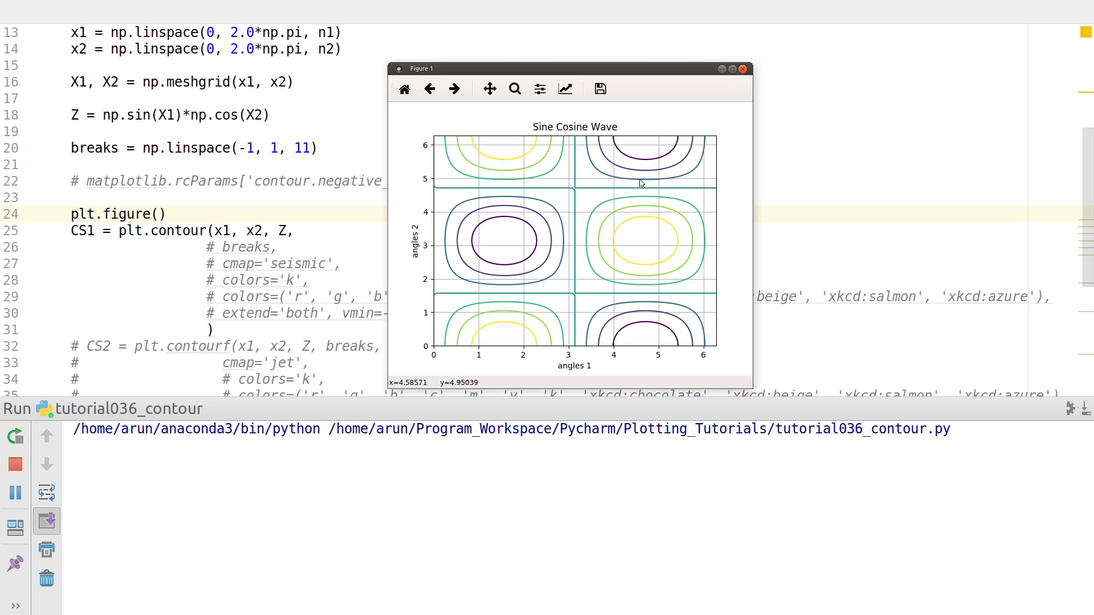
mouse_move(738, 84)
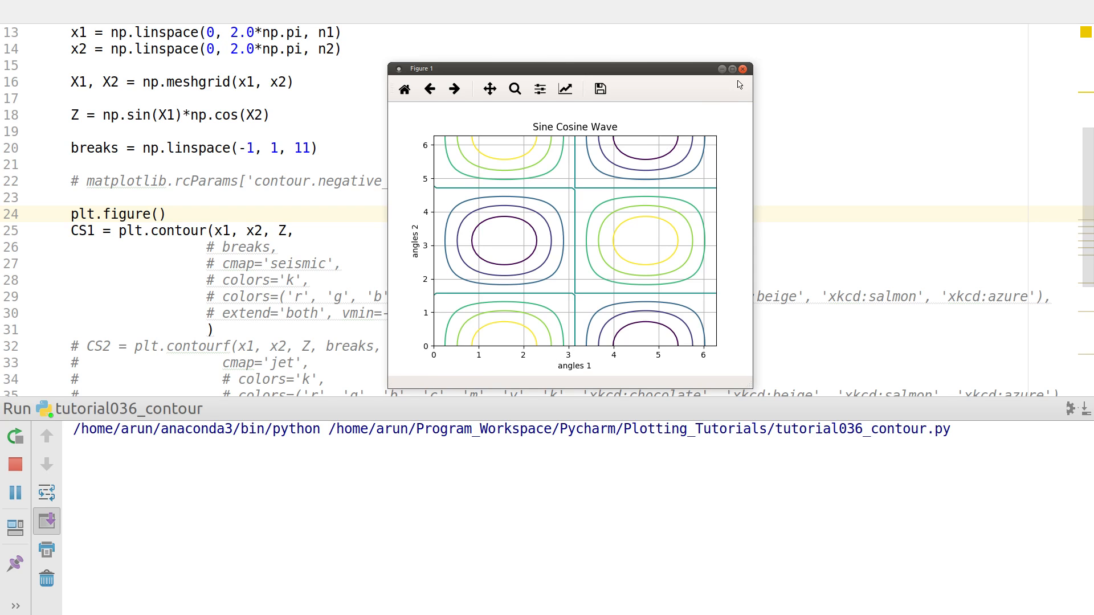
- Close the Figure 1 contour window
left_click(742, 68)
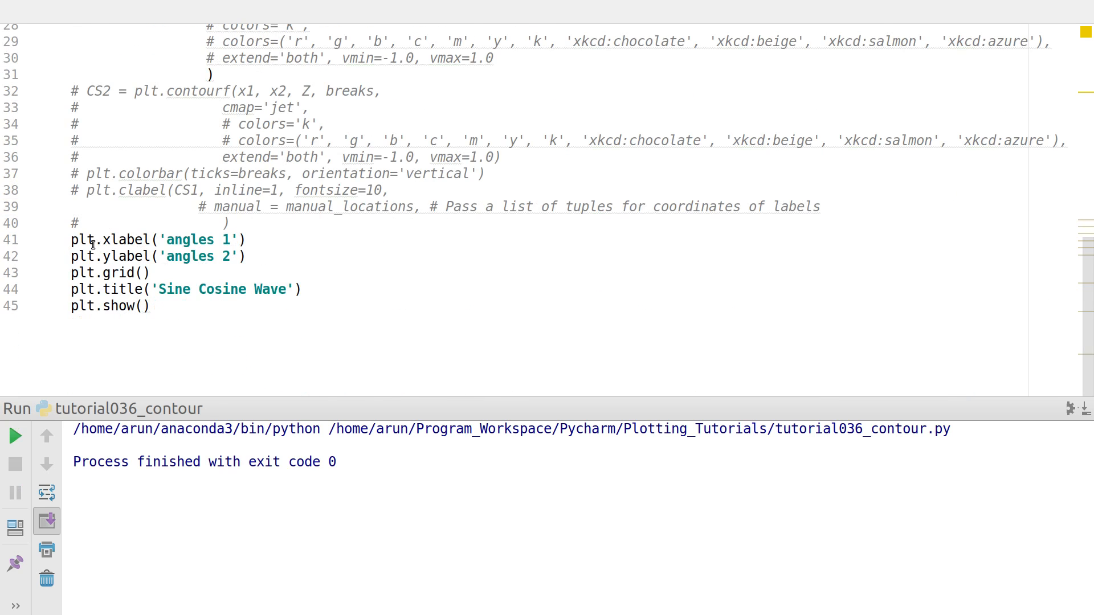
mouse_move(124, 239)
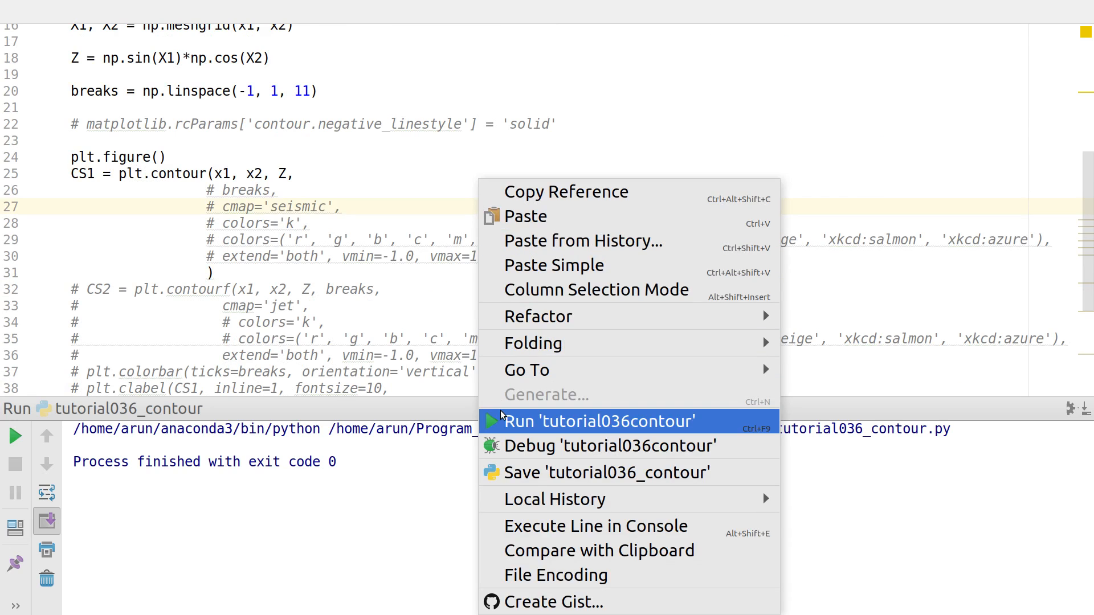
- Run 'tutorial036contour' again to reopen the line-contour figure
left_click(596, 420)
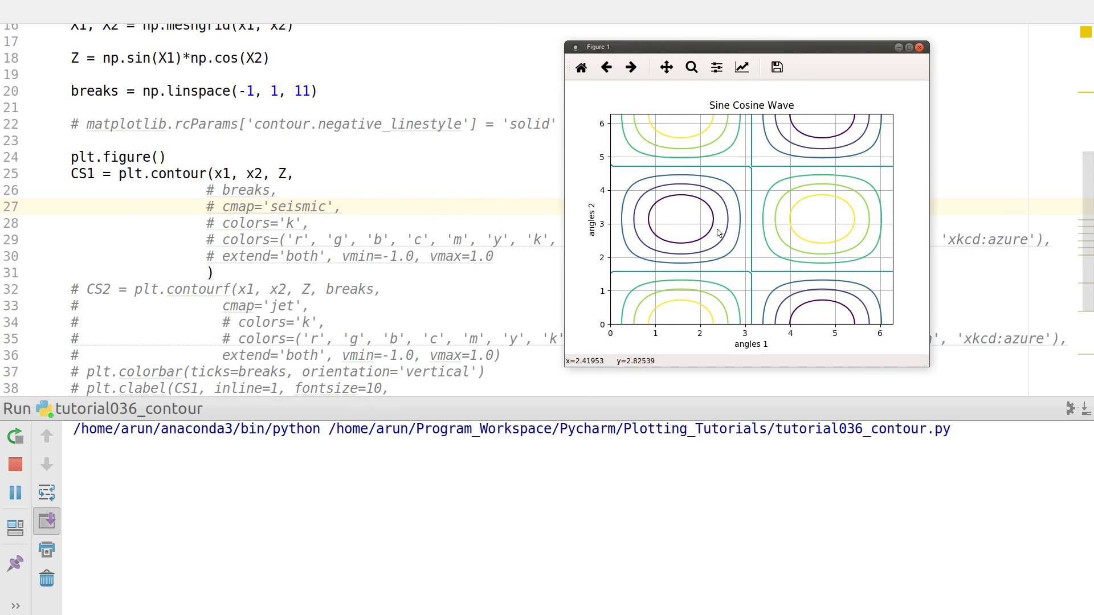
mouse_move(673, 238)
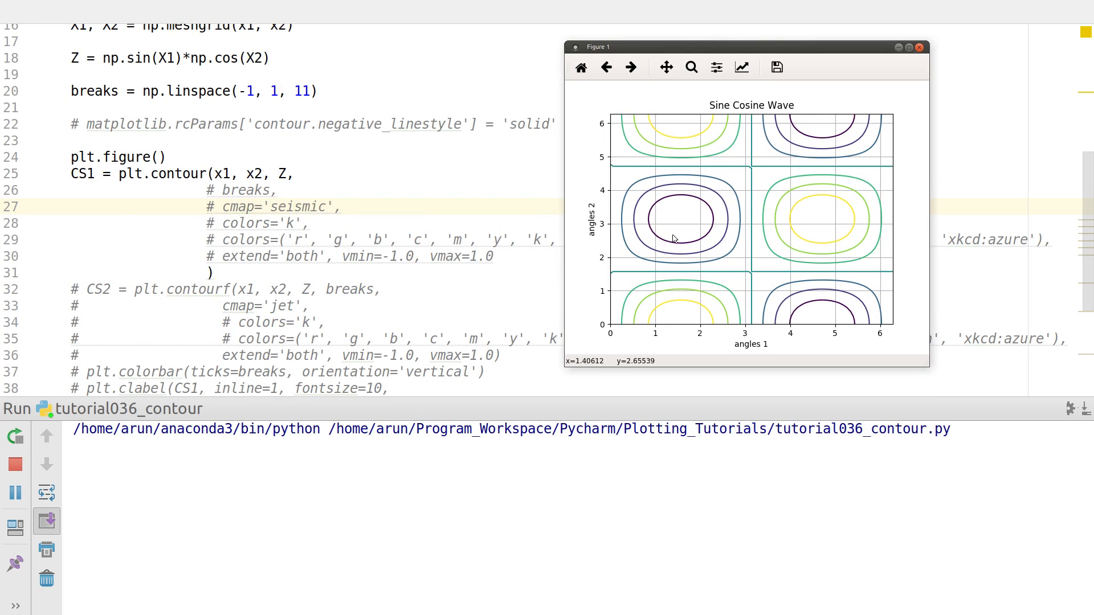
mouse_move(733, 251)
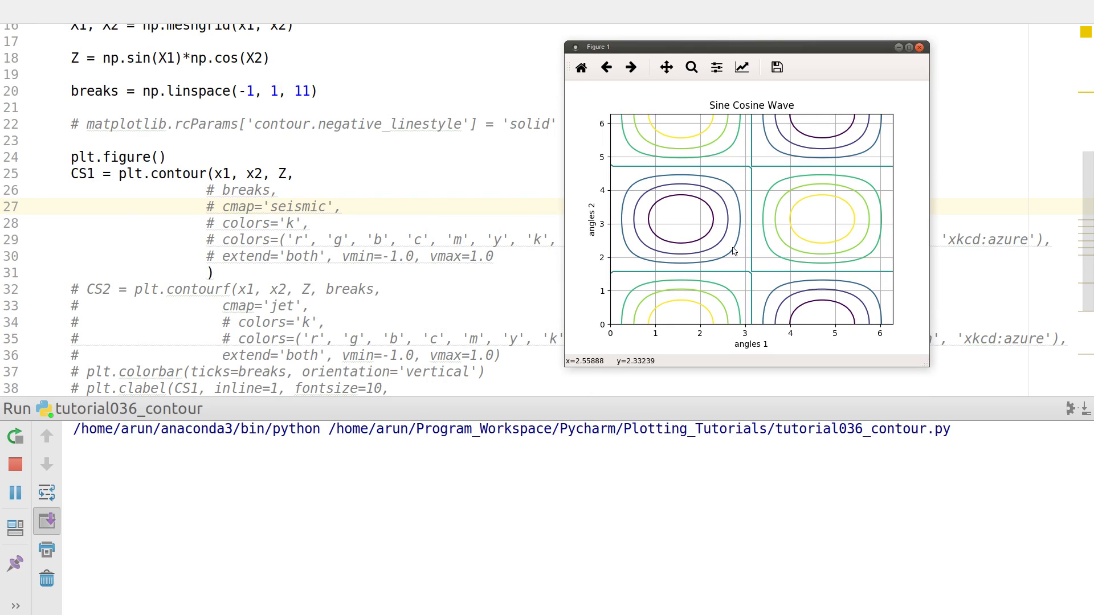
mouse_move(685, 195)
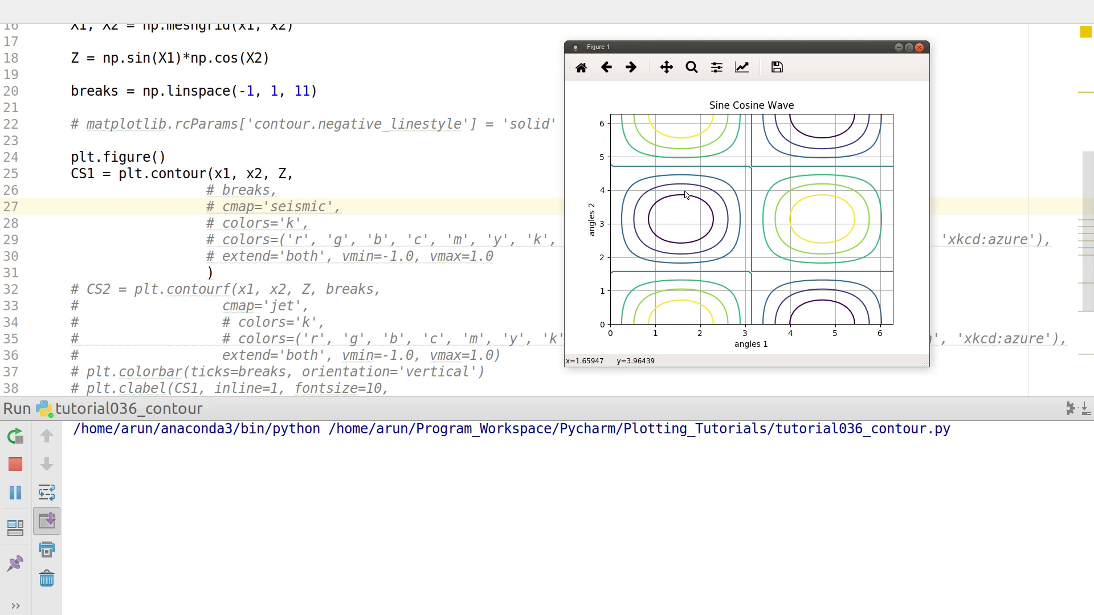
mouse_move(701, 215)
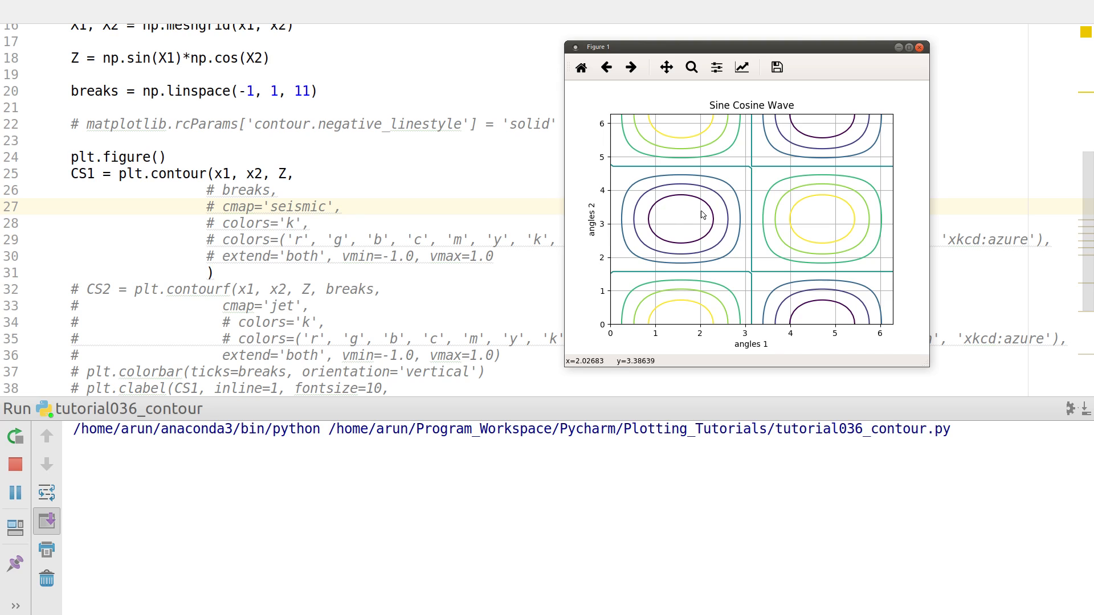
mouse_move(702, 216)
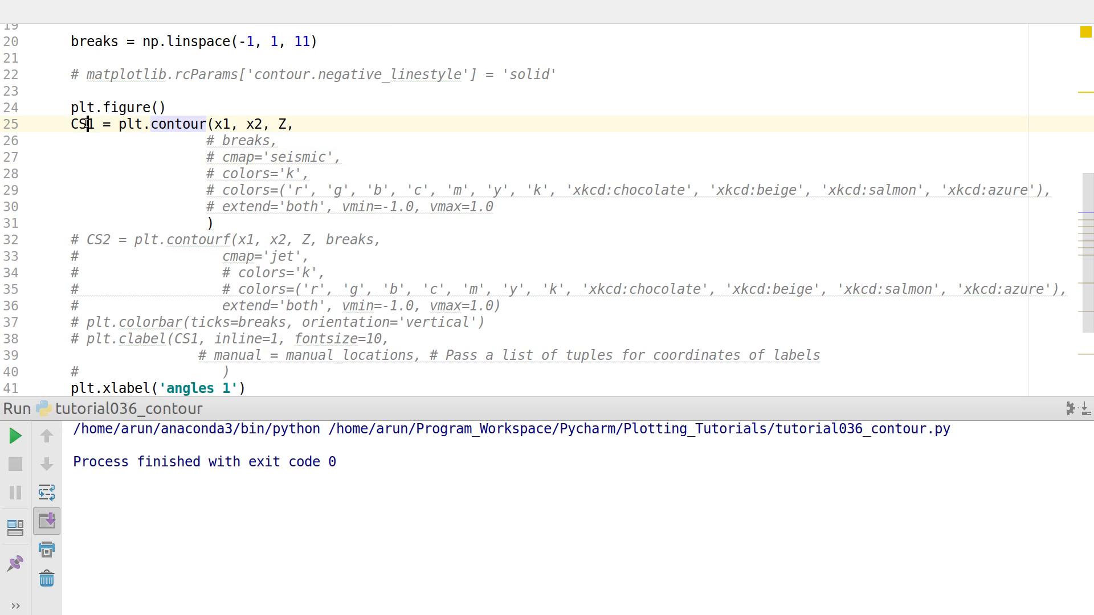
- Highlight CS1, inline and fontsize in the now-active plt.clabel(CS1, inline=1, fontsize=10) call
double_click(83, 124)
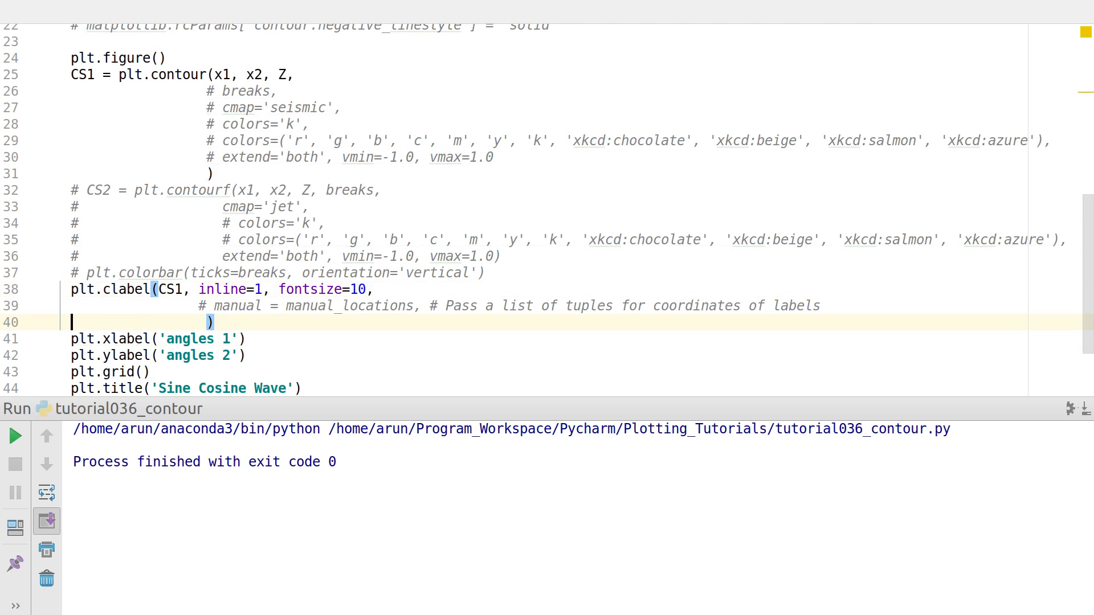
double_click(126, 288)
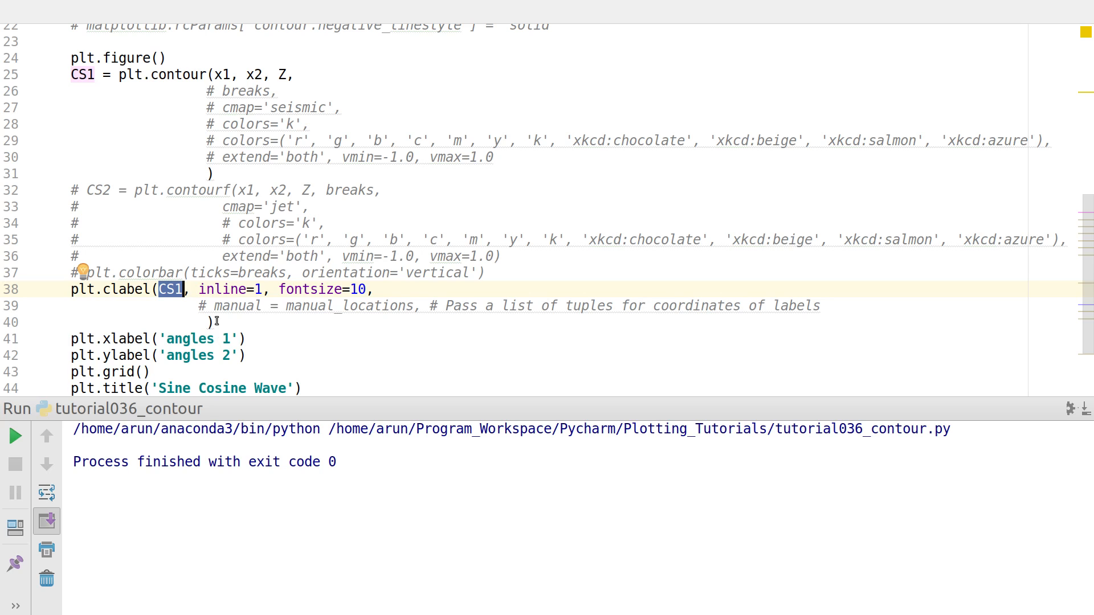
double_click(223, 289)
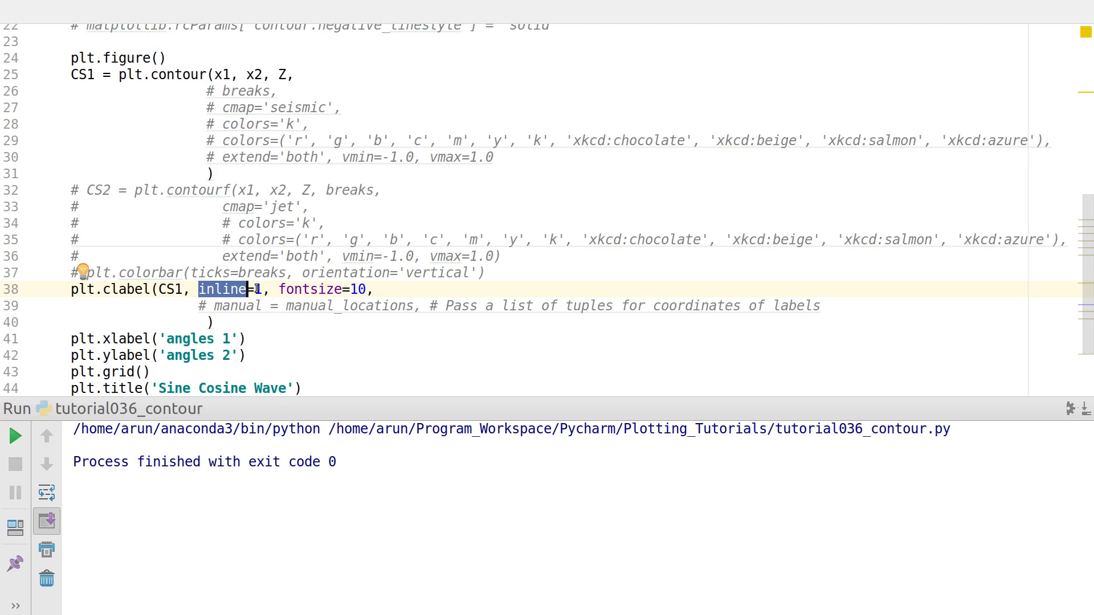
double_click(312, 289)
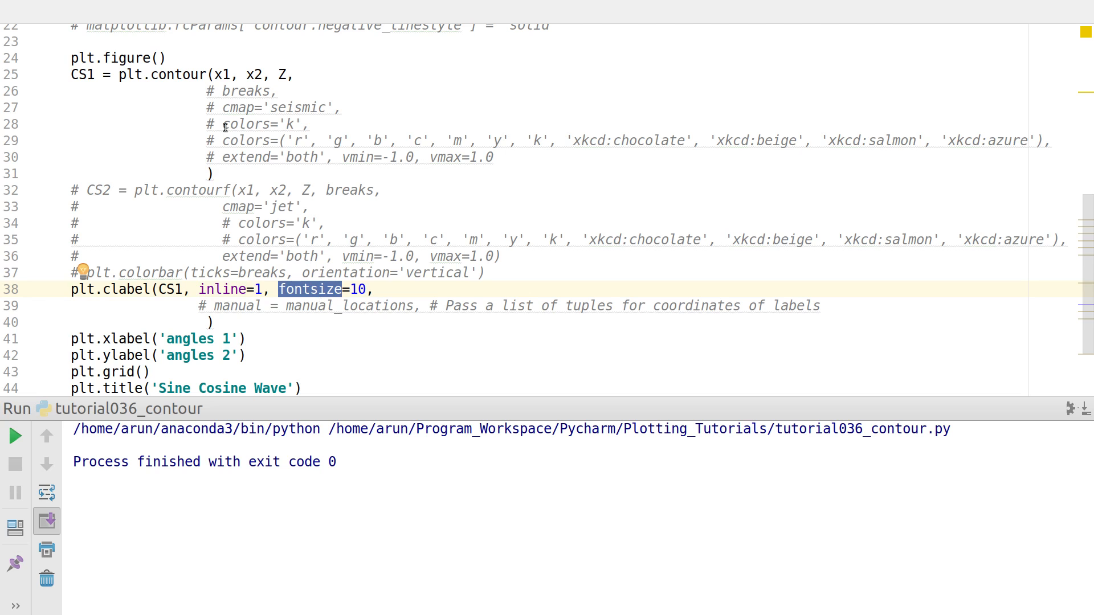
mouse_move(480, 235)
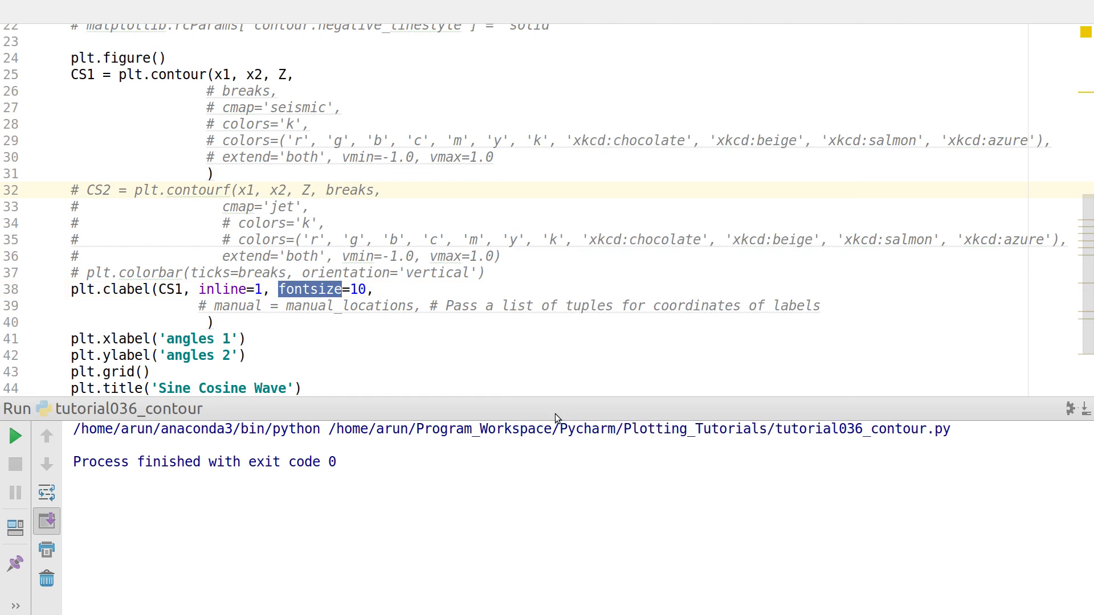
left_click(15, 437)
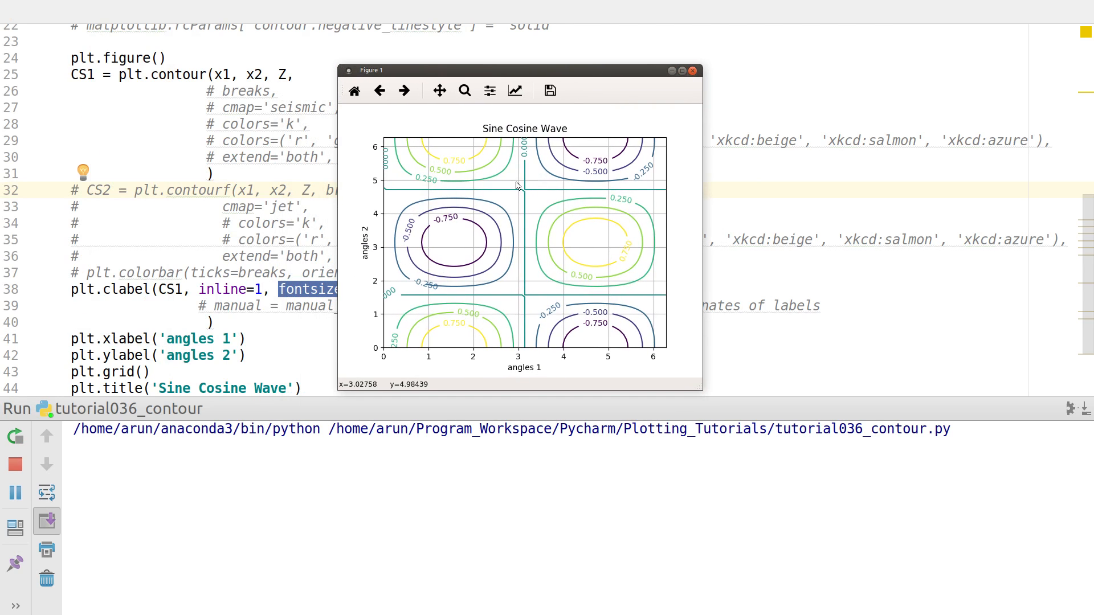
mouse_move(443, 229)
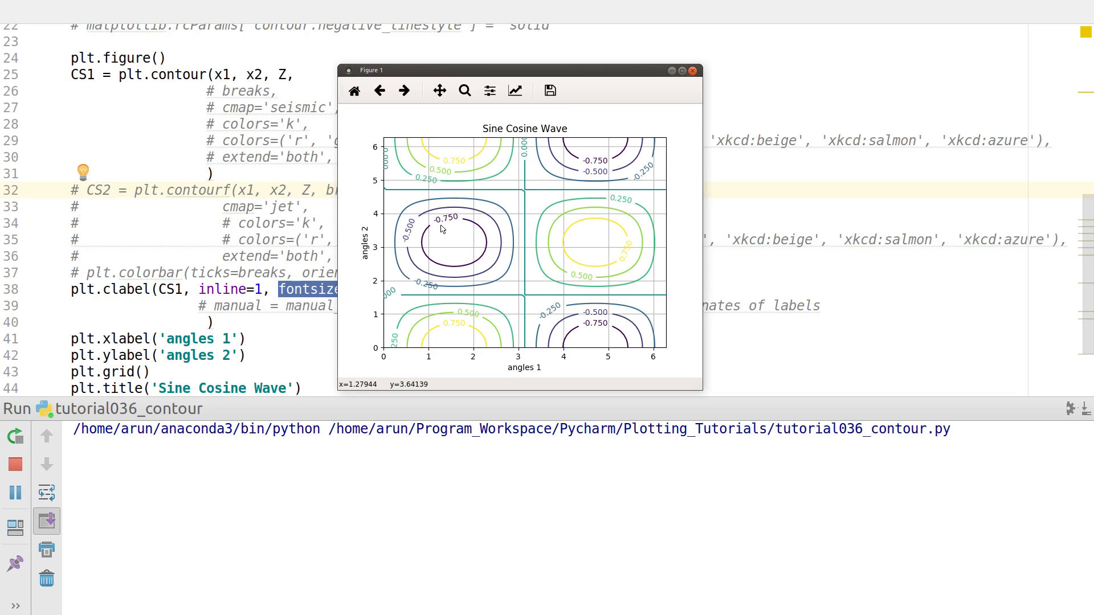
mouse_move(476, 233)
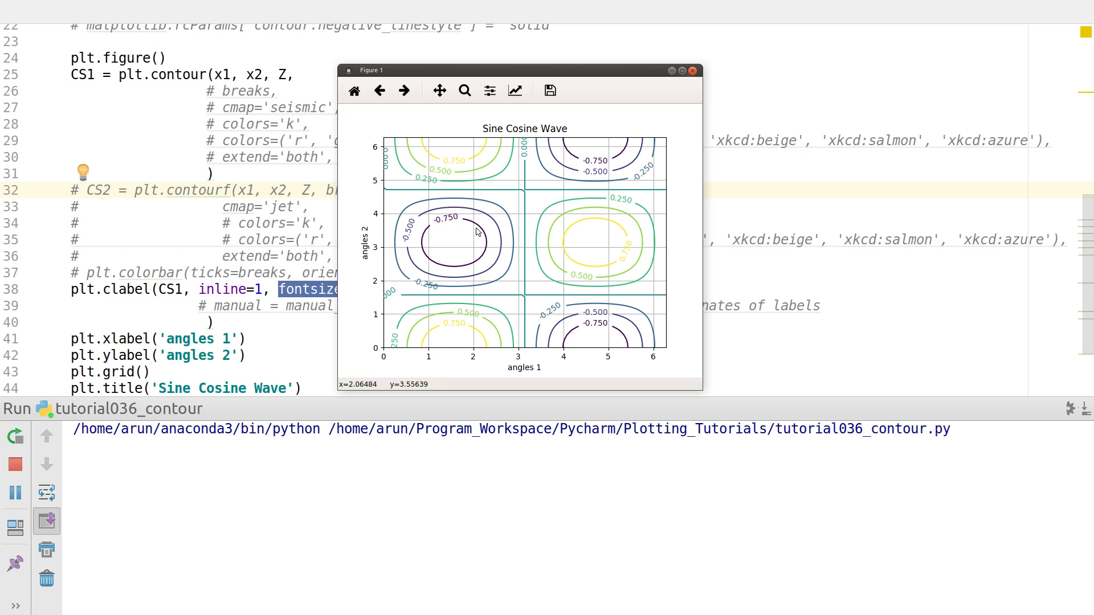
mouse_move(679, 150)
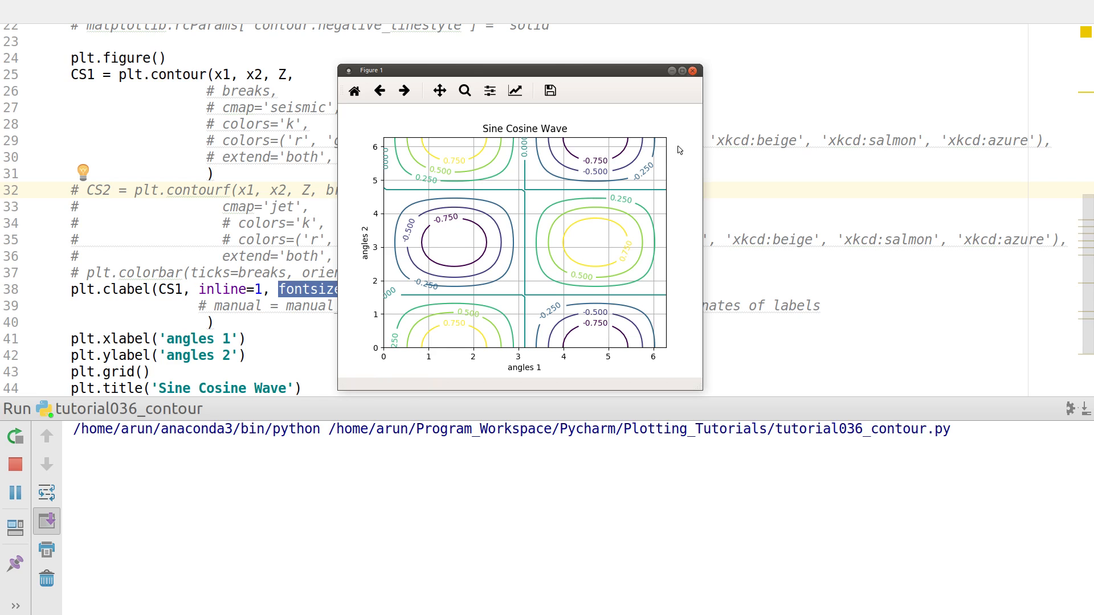
mouse_move(687, 156)
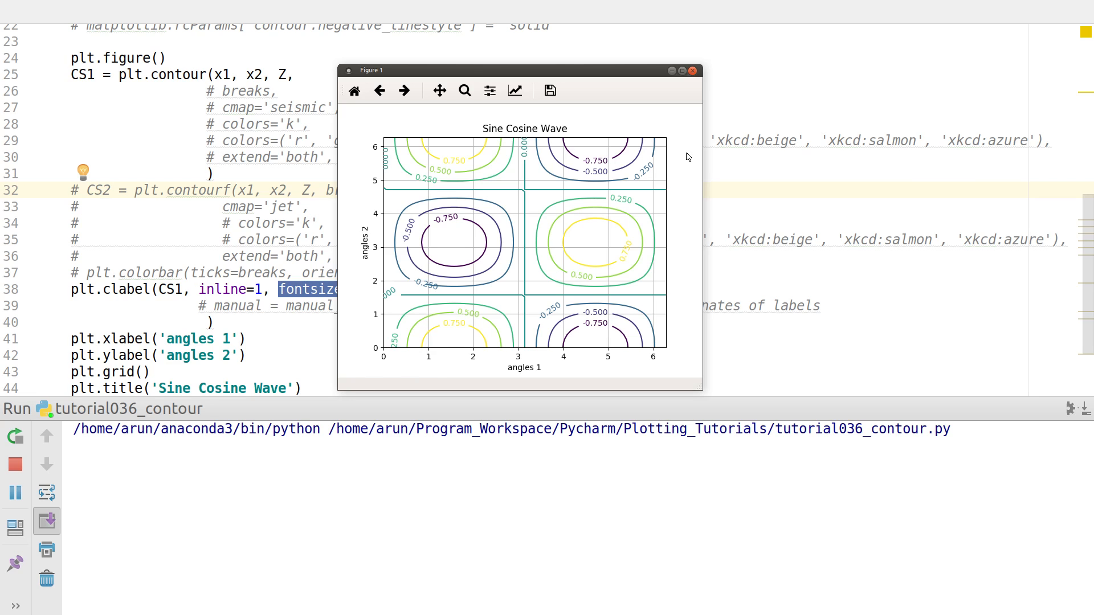
mouse_move(690, 91)
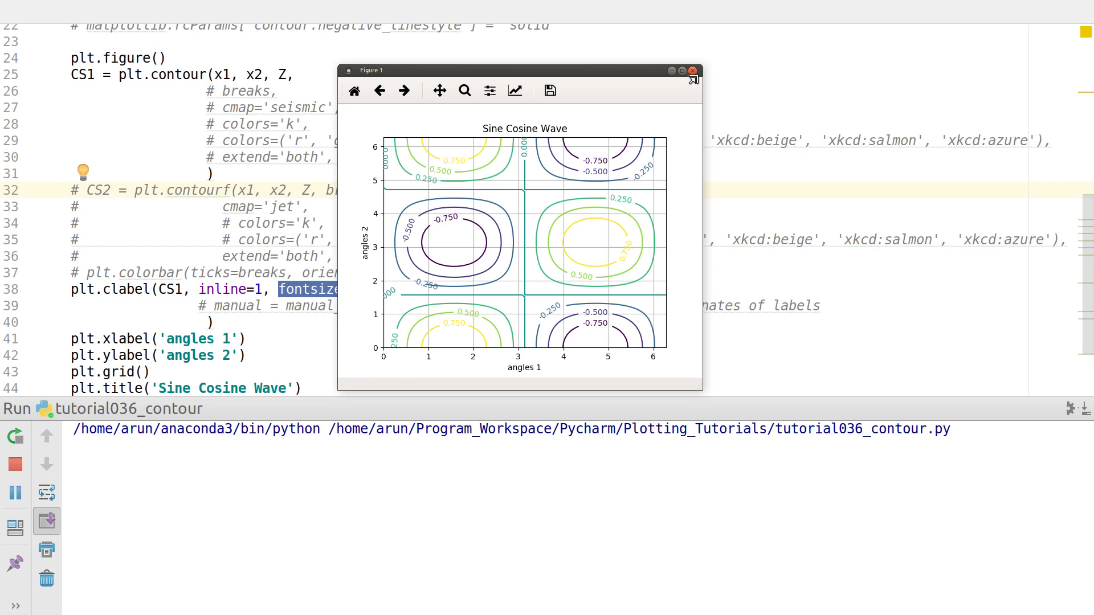
- Close the figure, enable 'breaks' as the contour levels and rerun for 0.2-step labels
left_click(694, 71)
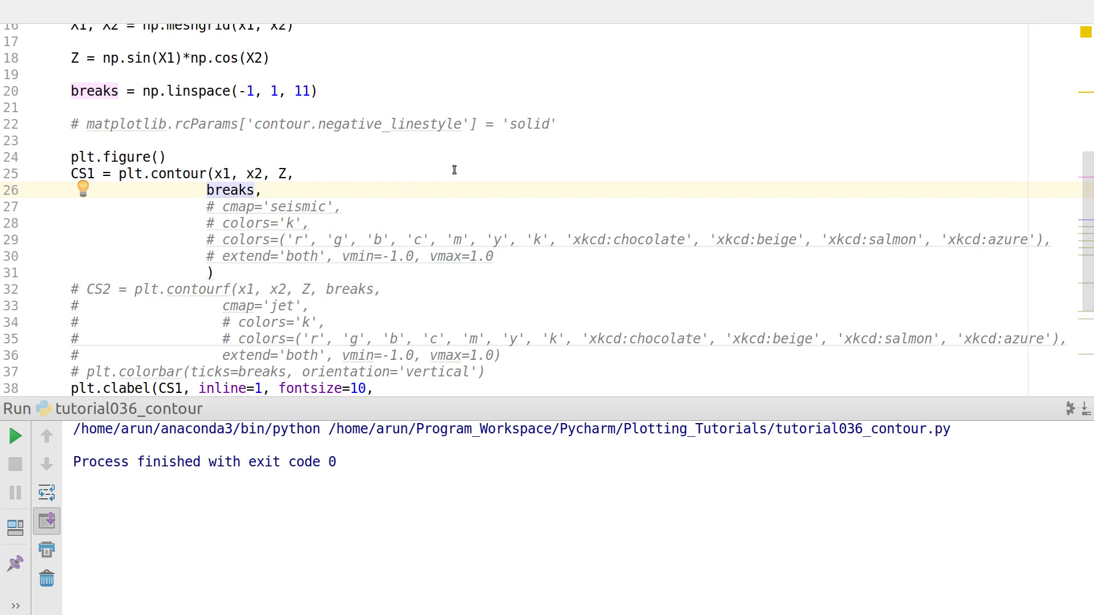
mouse_move(394, 145)
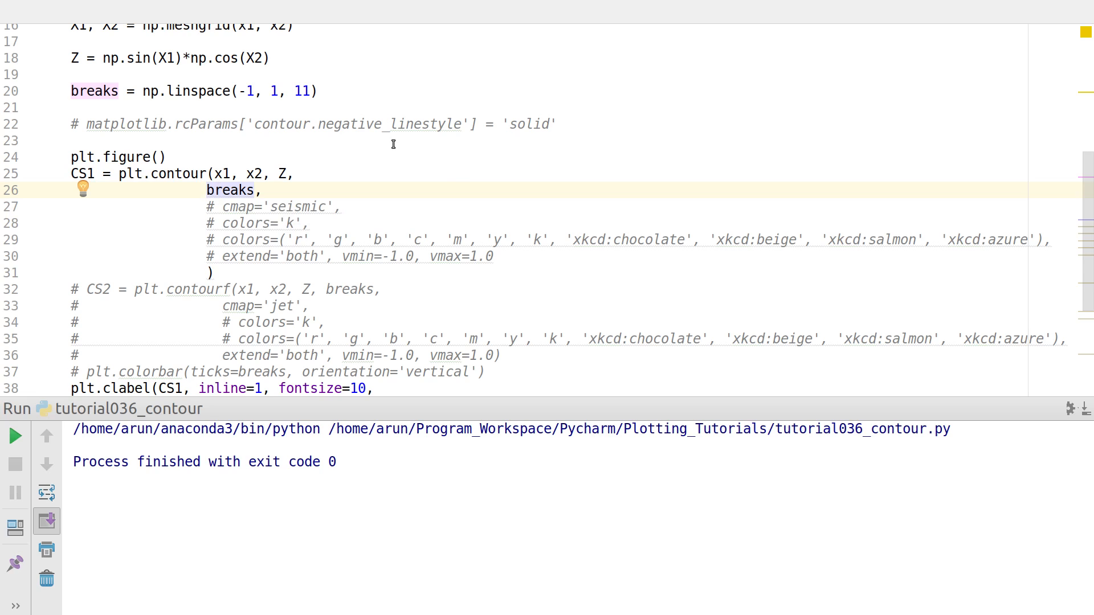
double_click(178, 173)
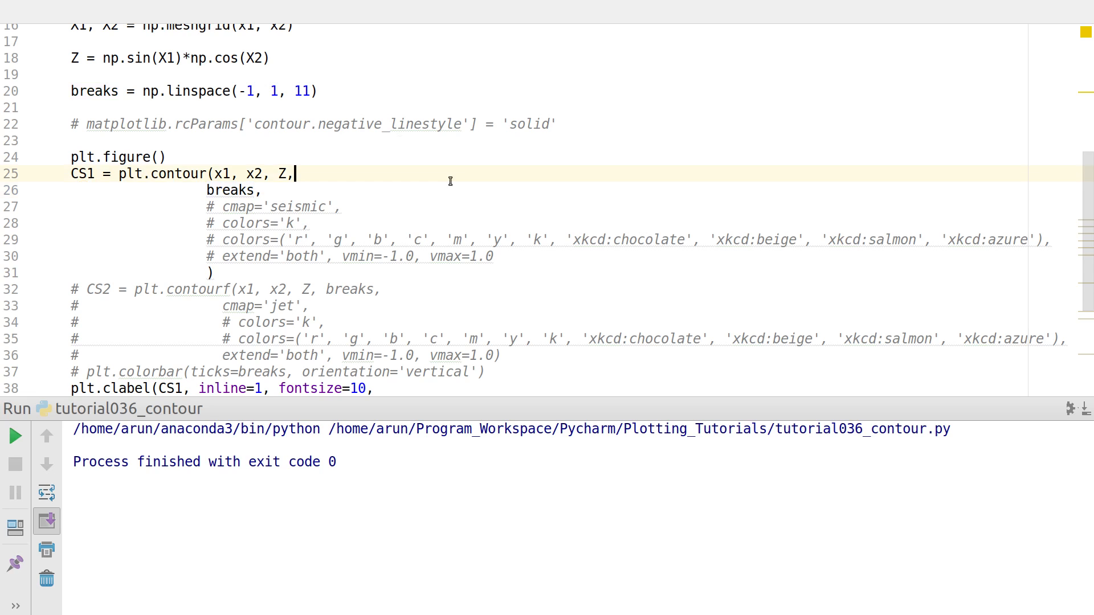
left_click(15, 436)
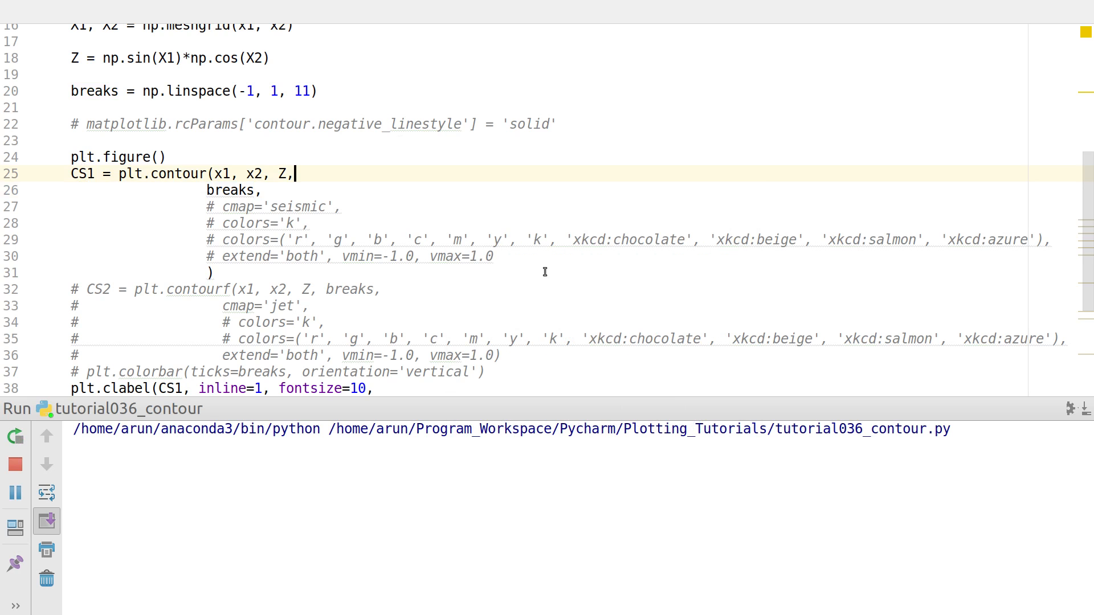
left_click(14, 436)
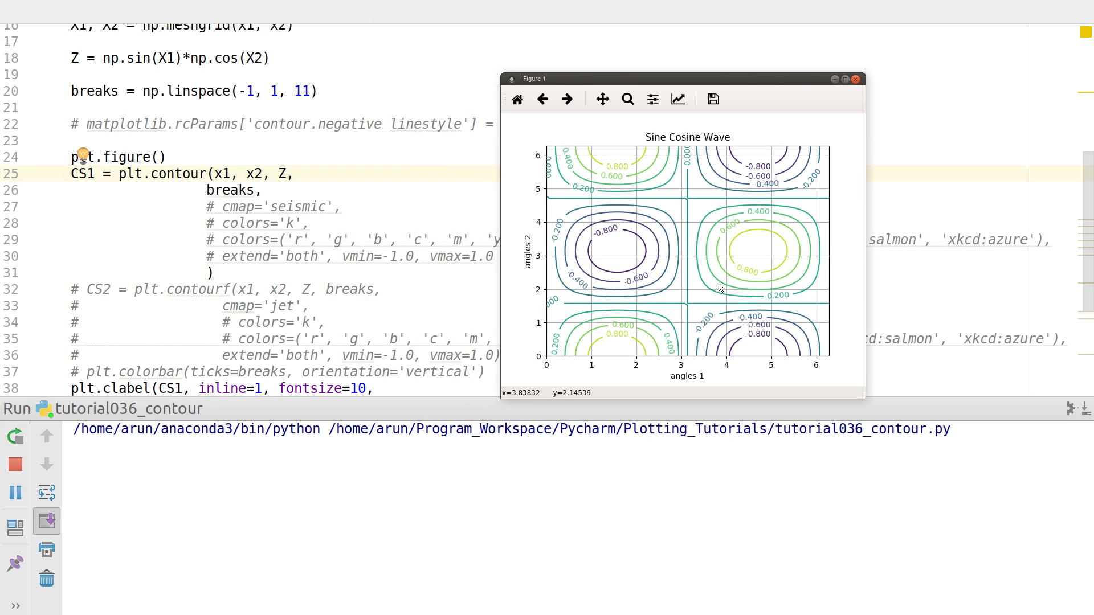
mouse_move(856, 158)
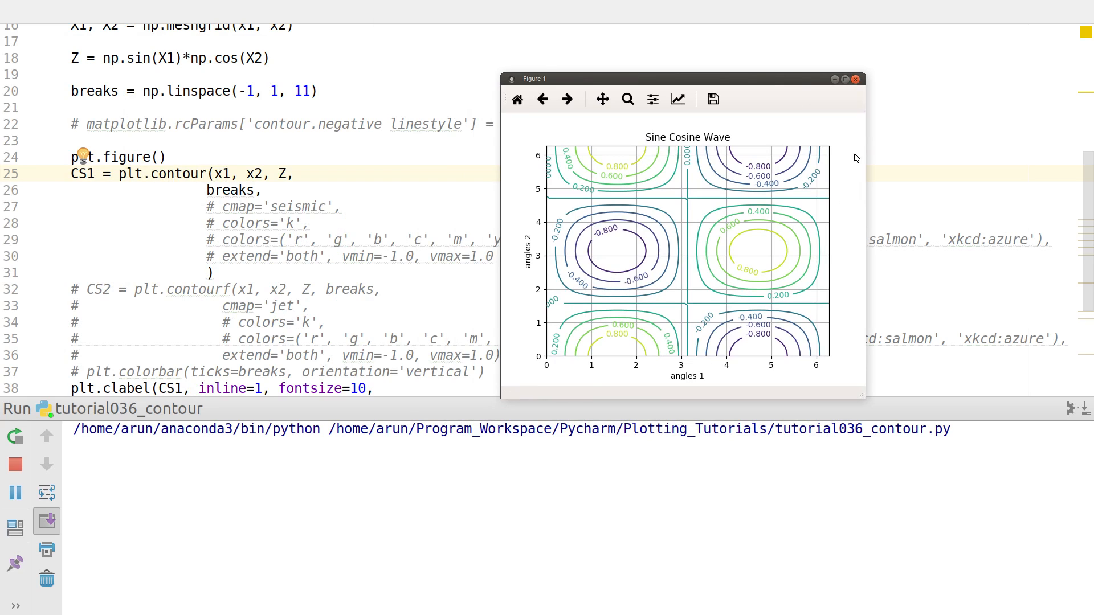
mouse_move(857, 79)
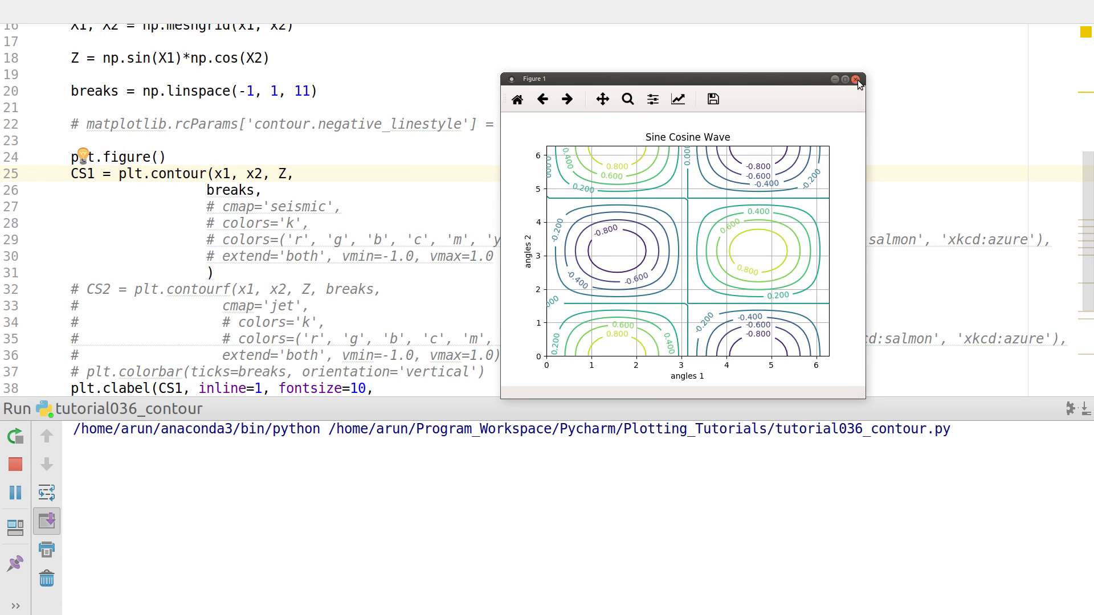
left_click(857, 79)
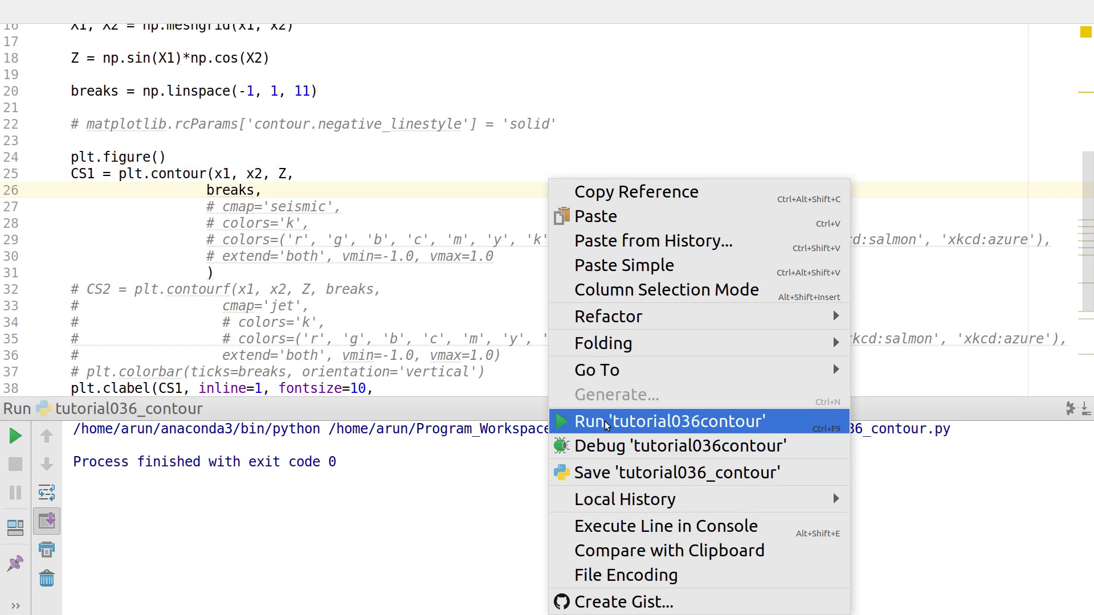
left_click(669, 420)
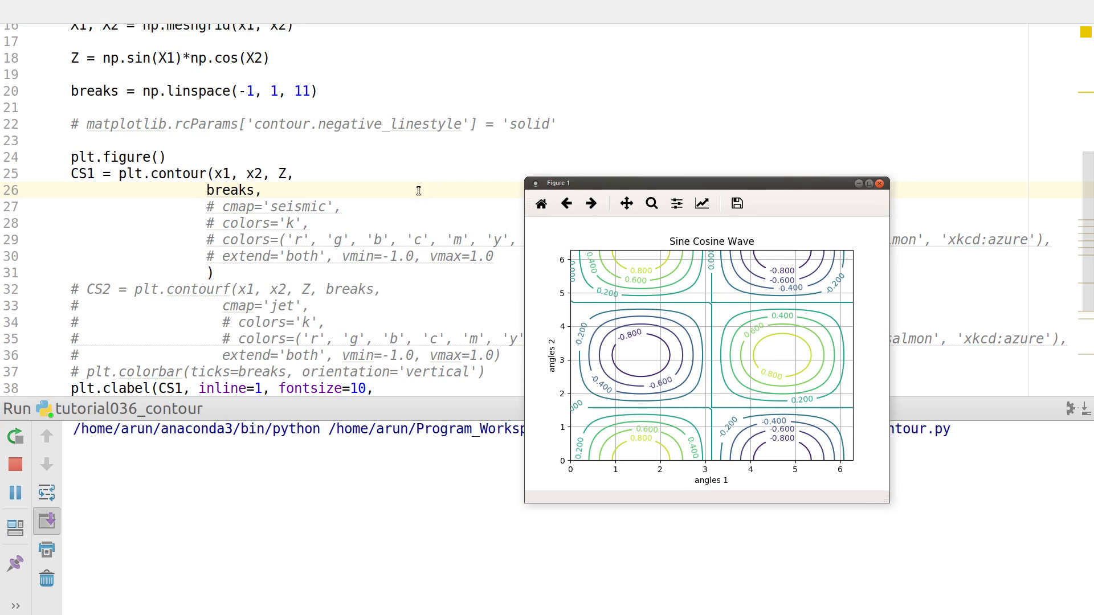
mouse_move(748, 353)
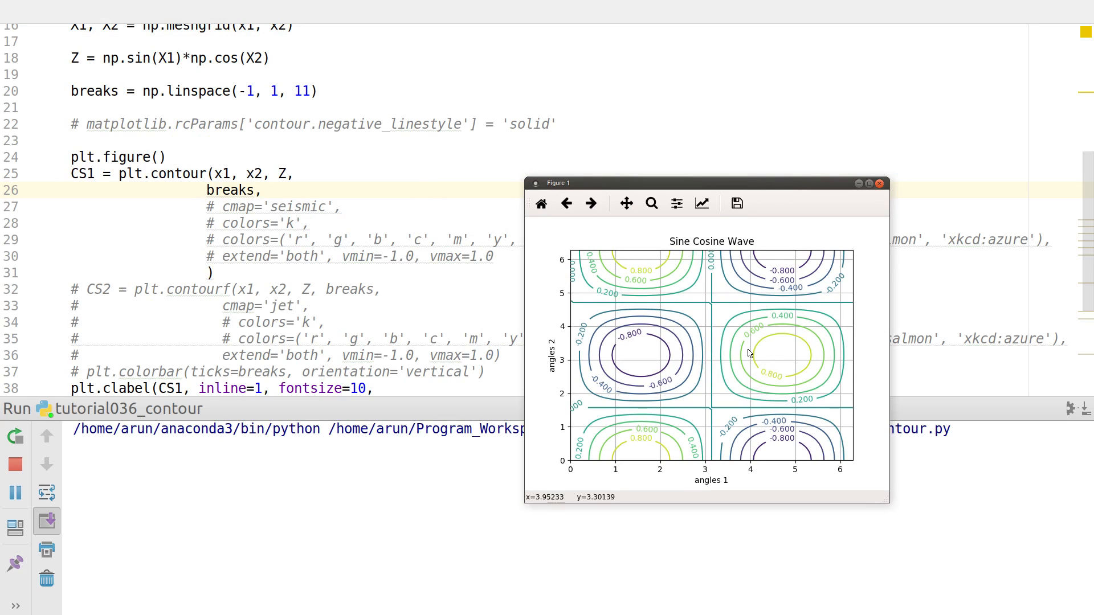
mouse_move(749, 354)
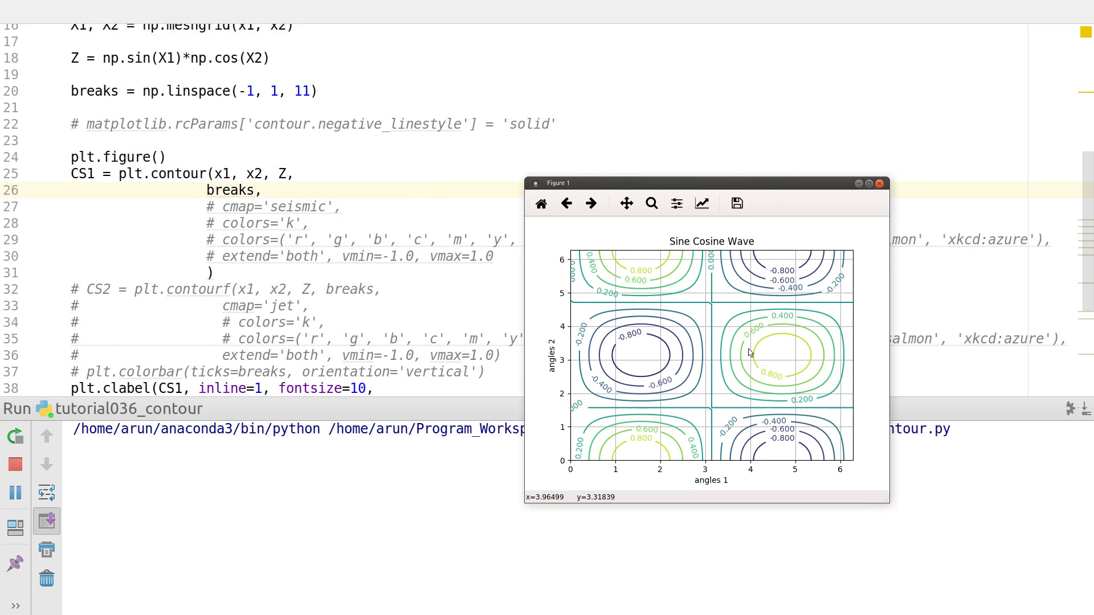
mouse_move(859, 225)
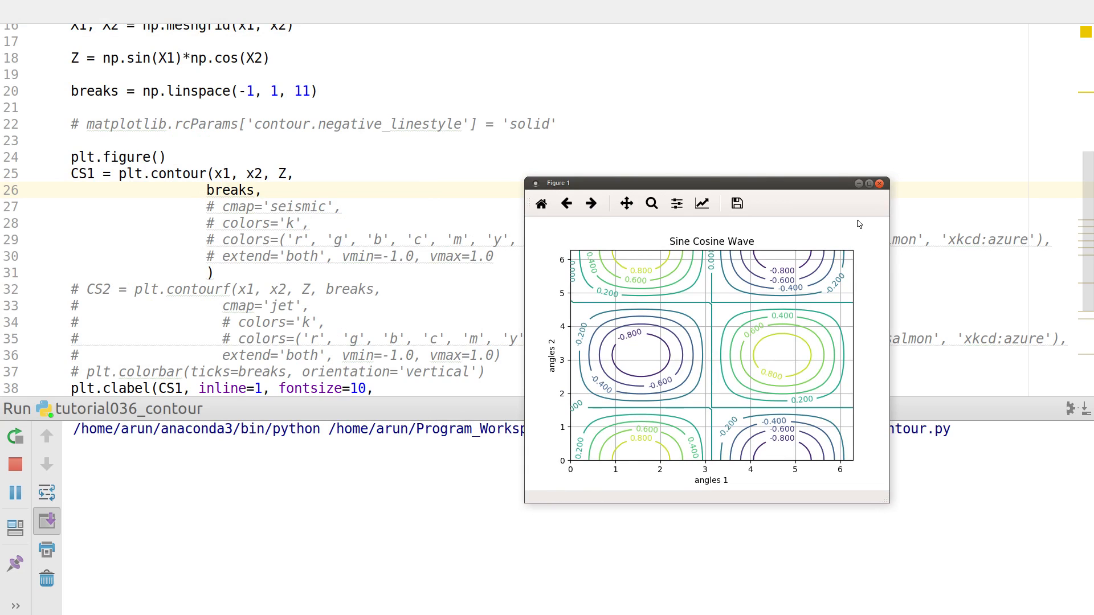
mouse_move(879, 183)
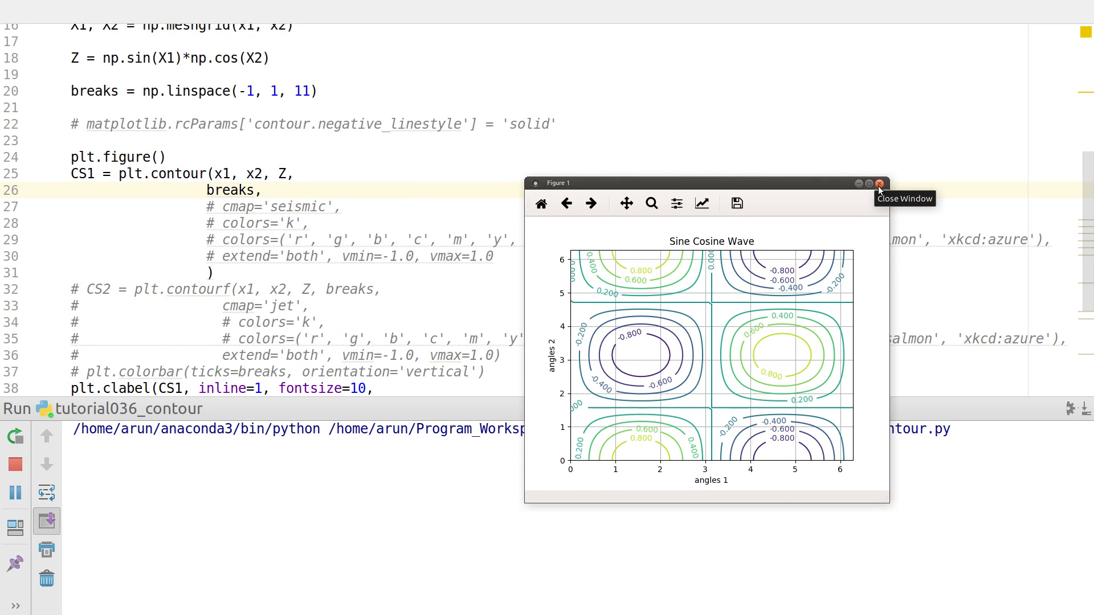
- Close the figure, enable cmap='seismic' and rerun for red and blue contour lines
left_click(878, 183)
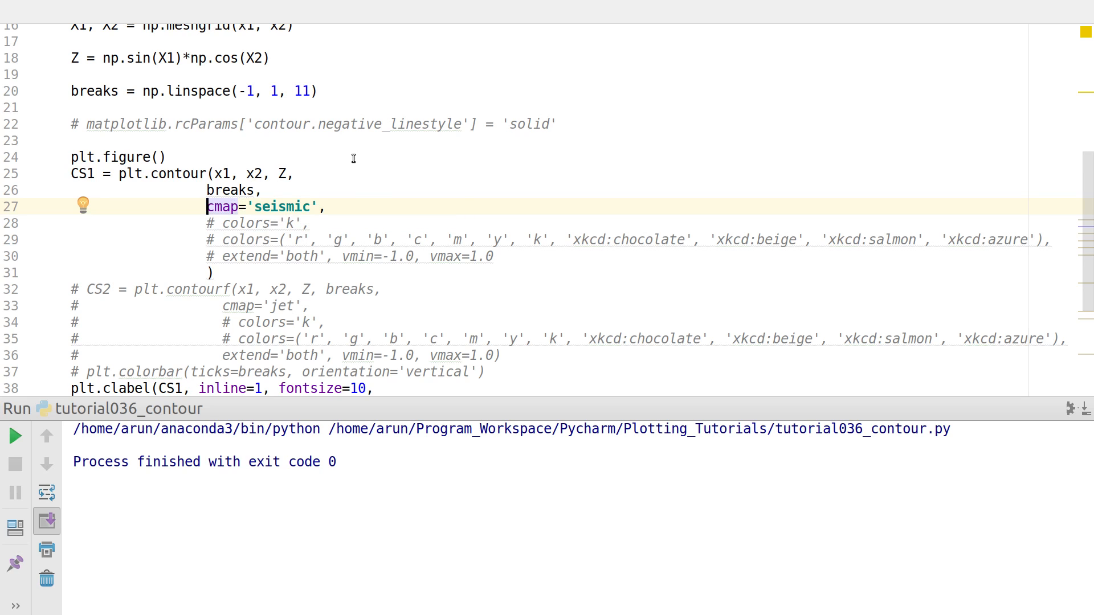
double_click(283, 207)
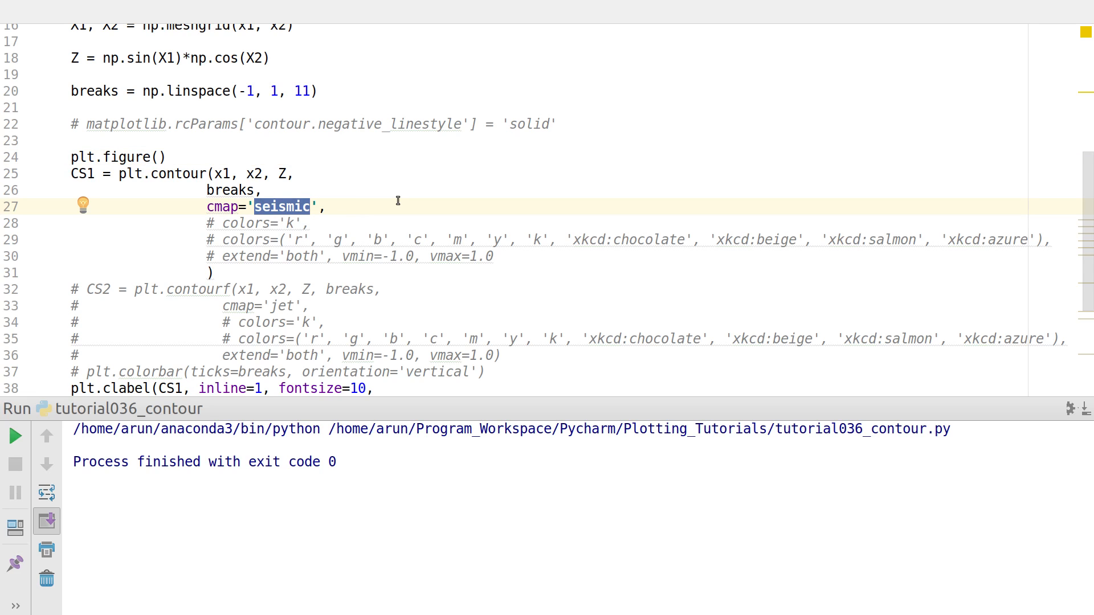
mouse_move(461, 170)
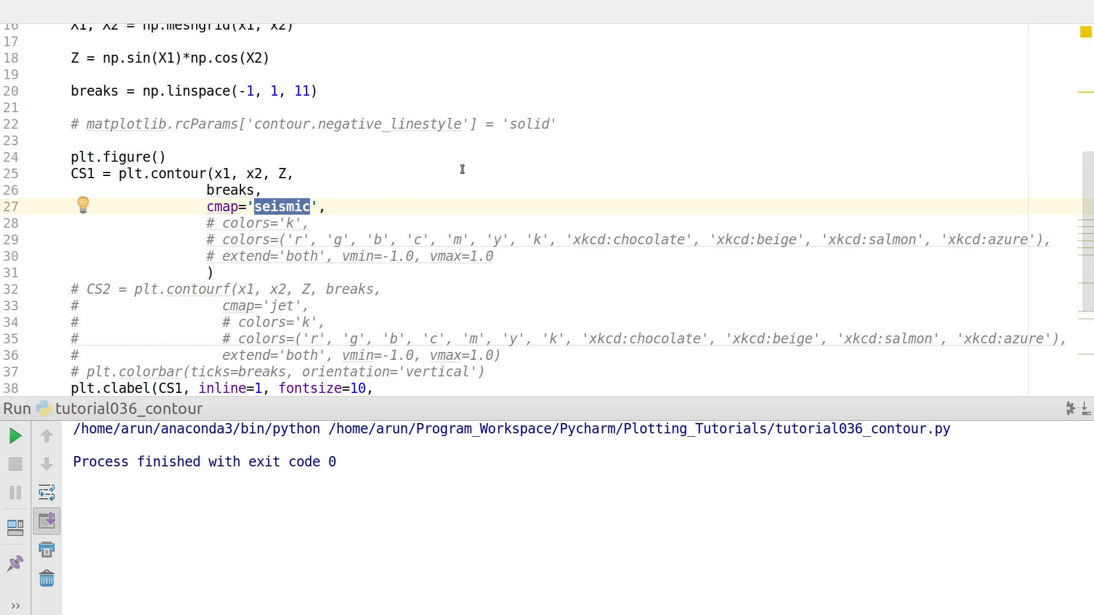
right_click(462, 172)
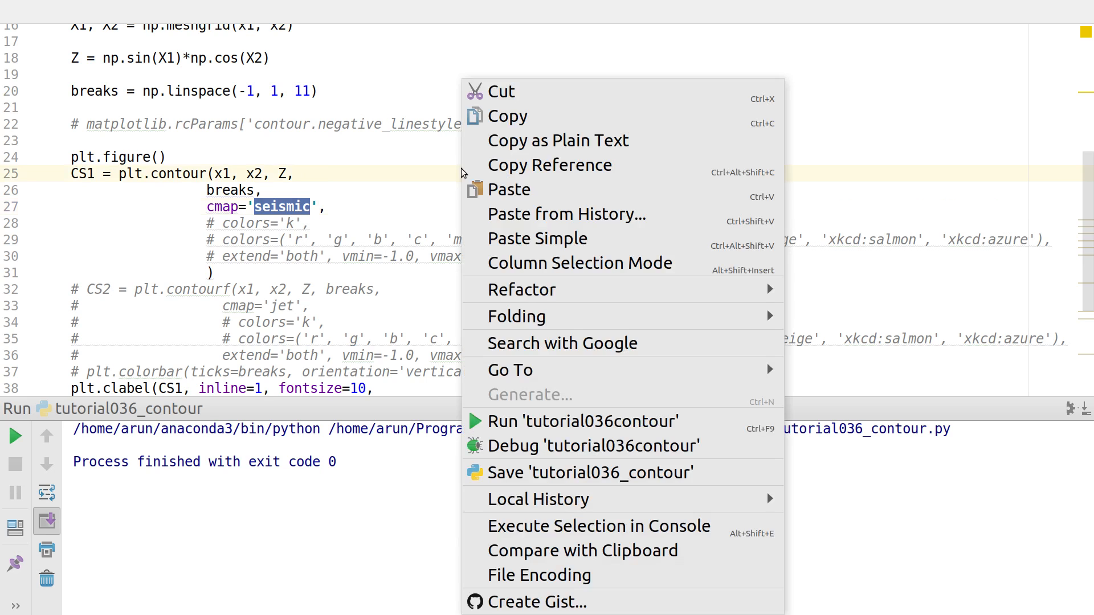
left_click(584, 420)
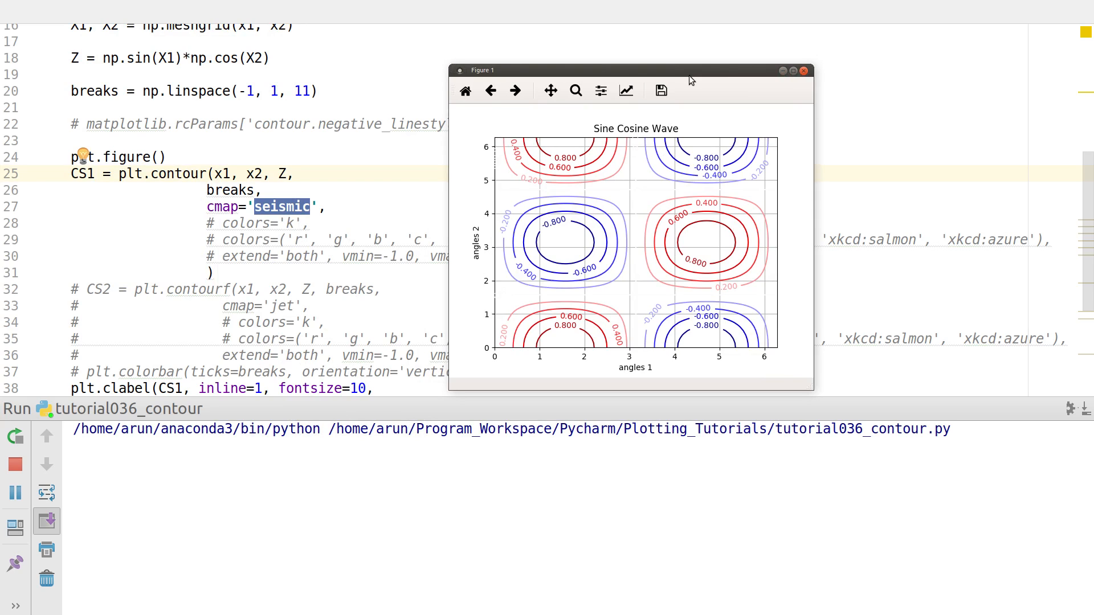
mouse_move(821, 76)
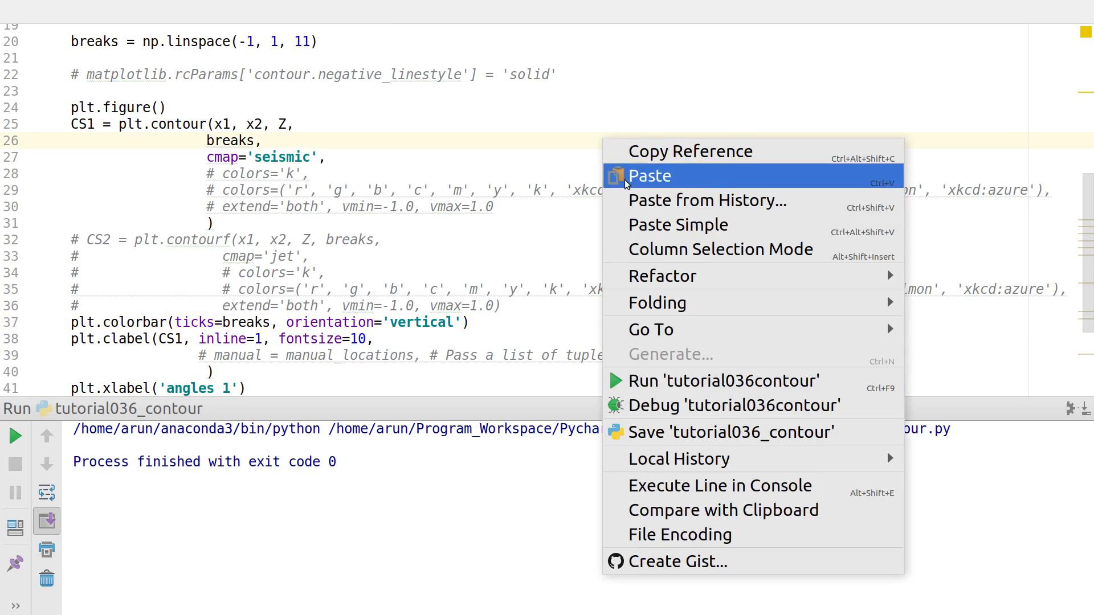
- View the seismic-coloured contour figure with its vertical -1.0 to 1.0 colorbar
left_click(722, 381)
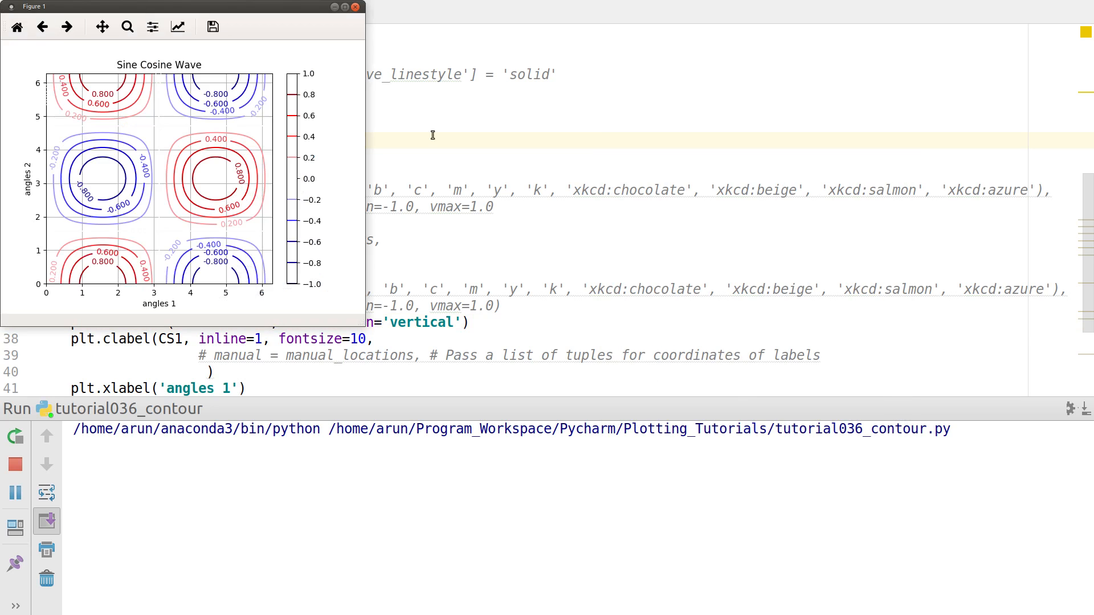
mouse_move(318, 20)
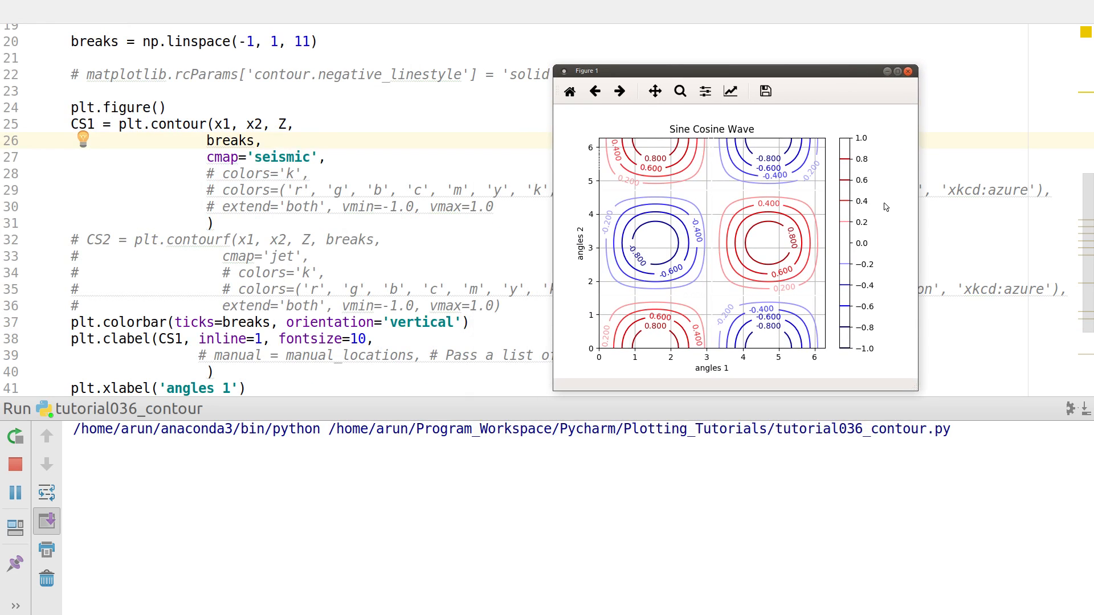
mouse_move(853, 224)
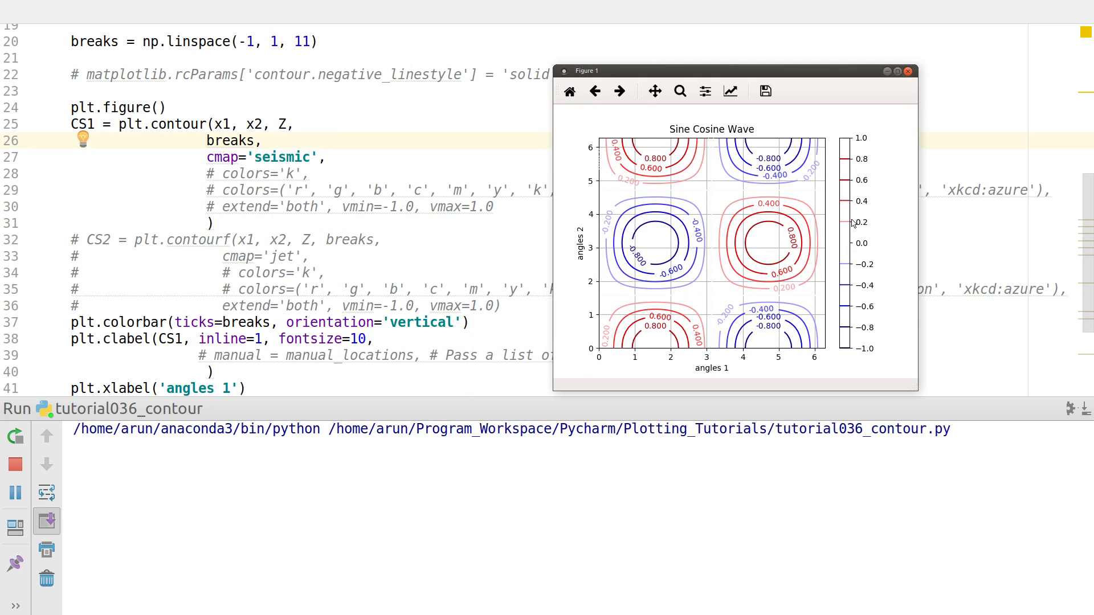
mouse_move(856, 206)
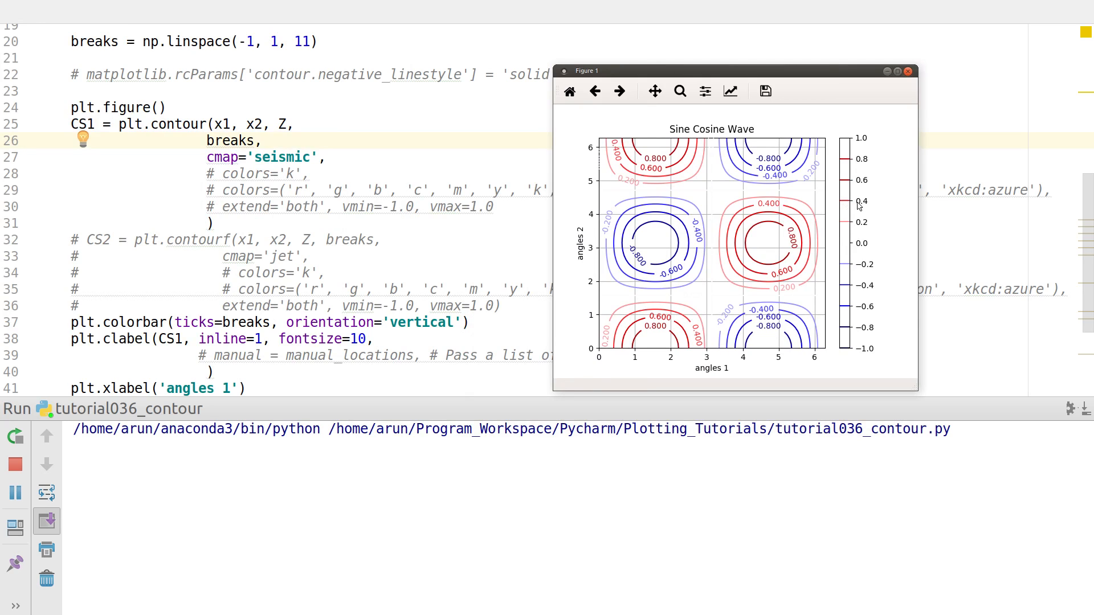
mouse_move(869, 223)
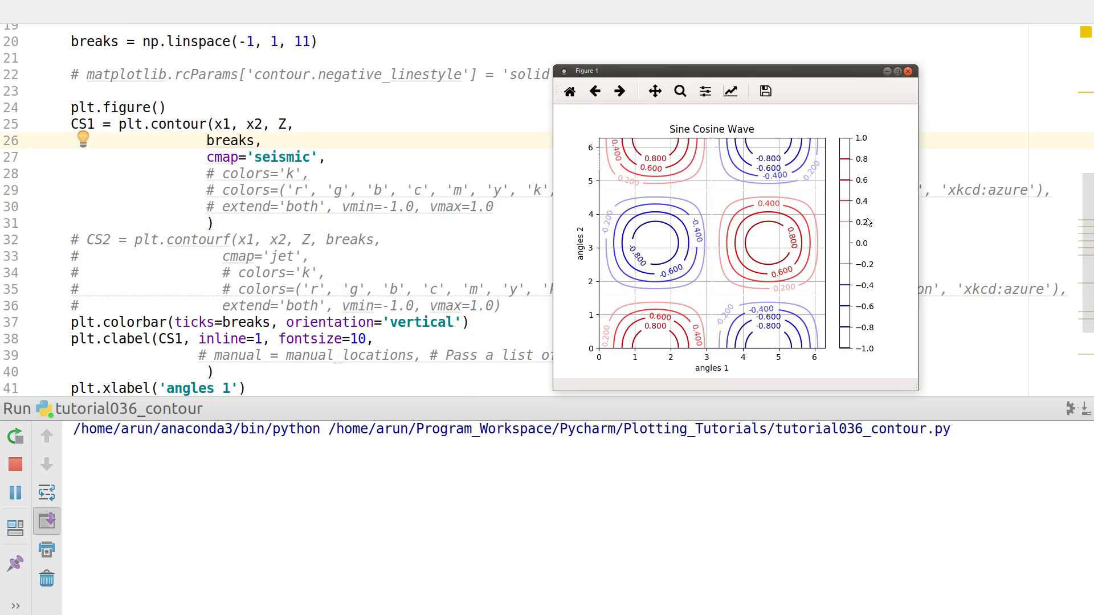
mouse_move(867, 342)
type("# ")
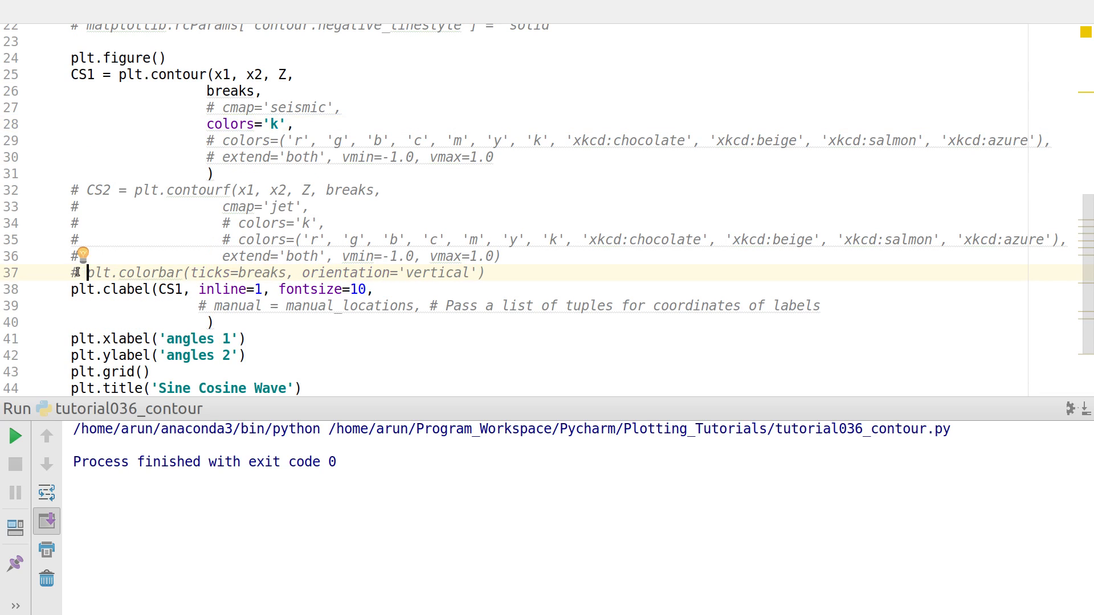
mouse_move(237, 124)
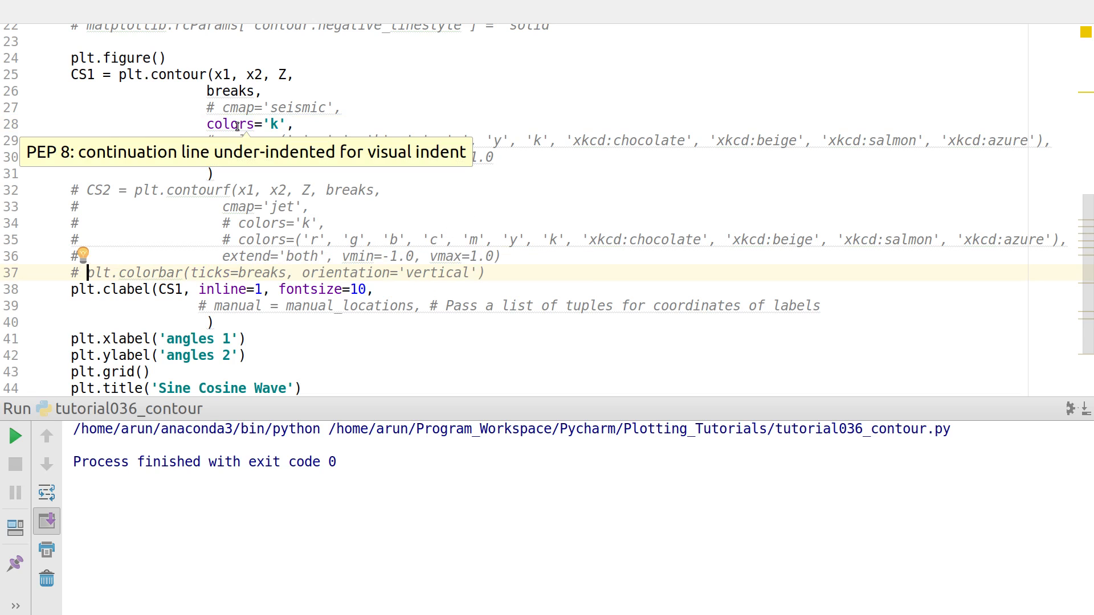
mouse_move(408, 124)
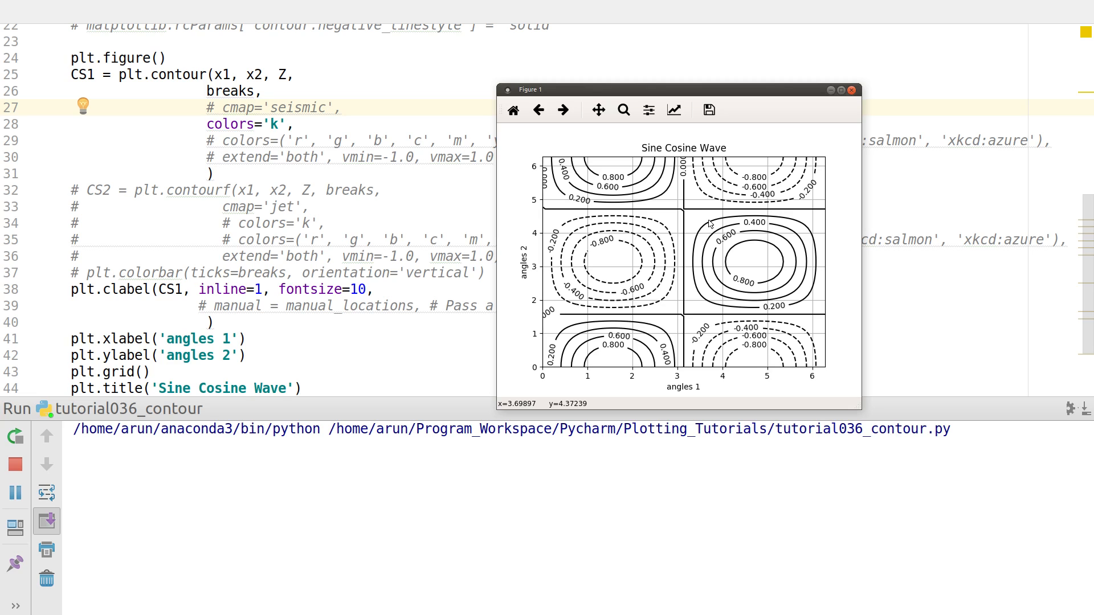
mouse_move(712, 264)
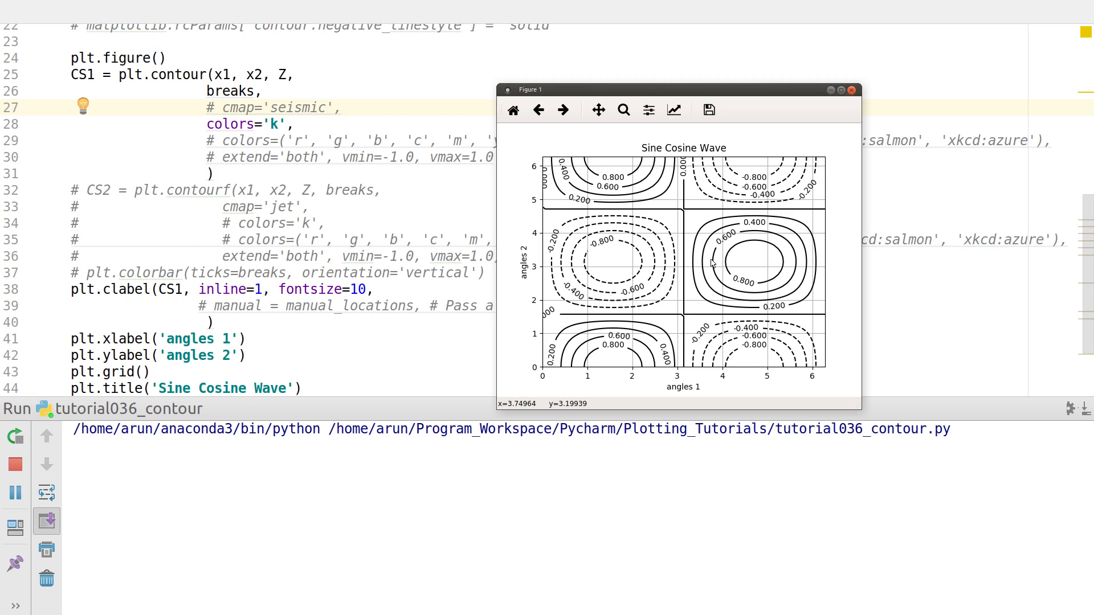
mouse_move(747, 245)
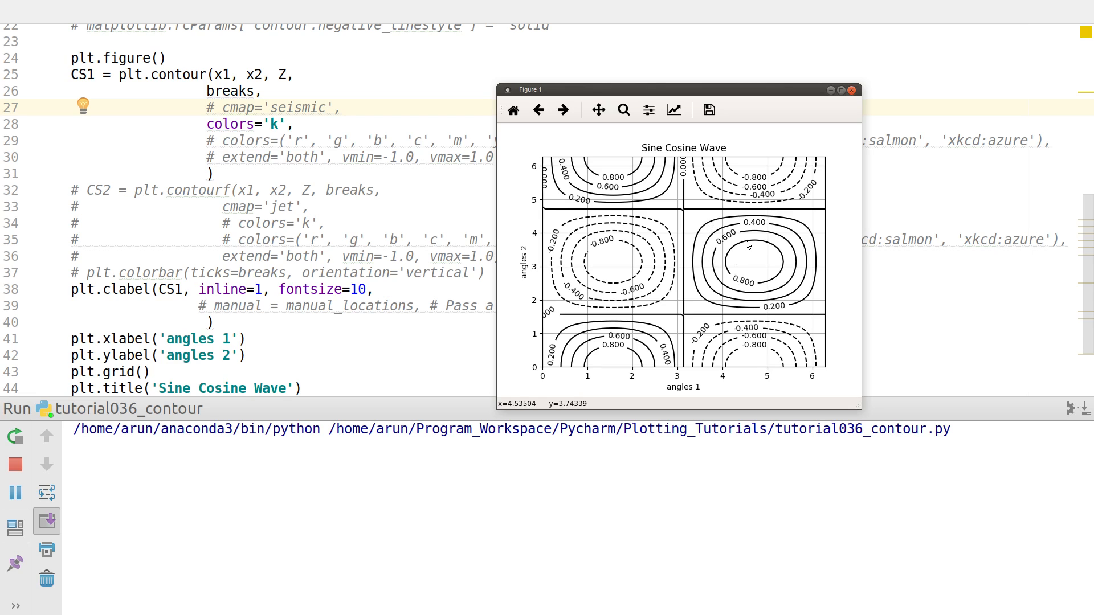
mouse_move(738, 303)
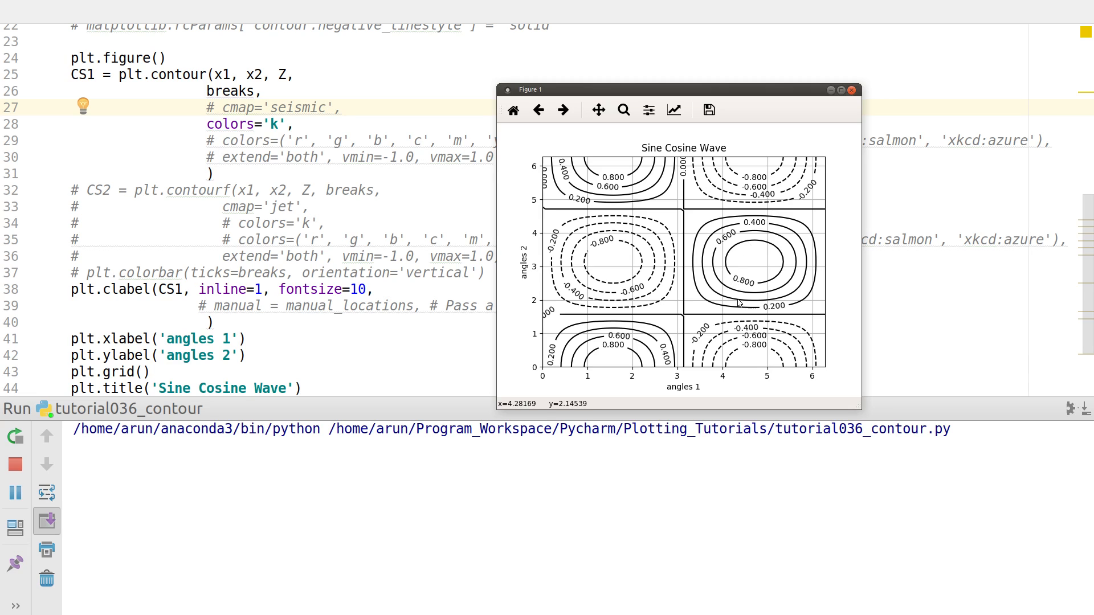
mouse_move(764, 310)
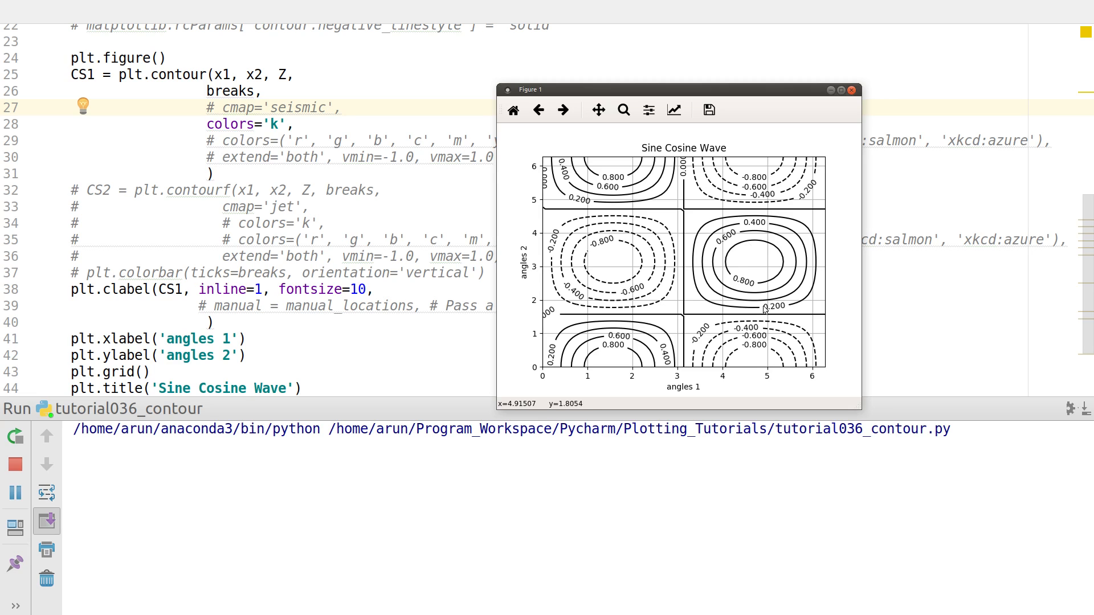
mouse_move(623, 251)
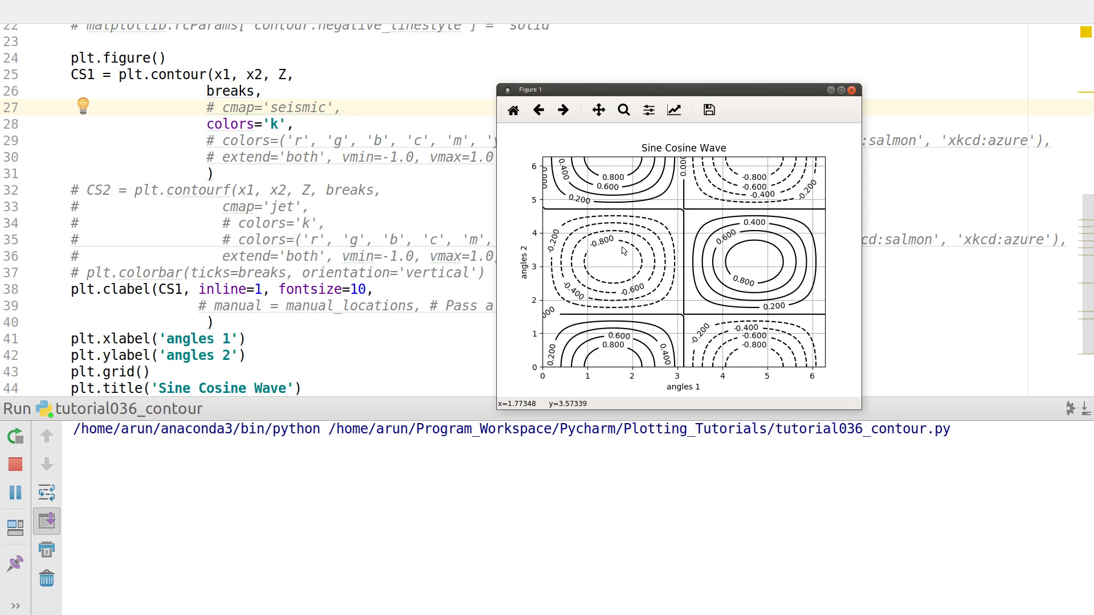
mouse_move(626, 309)
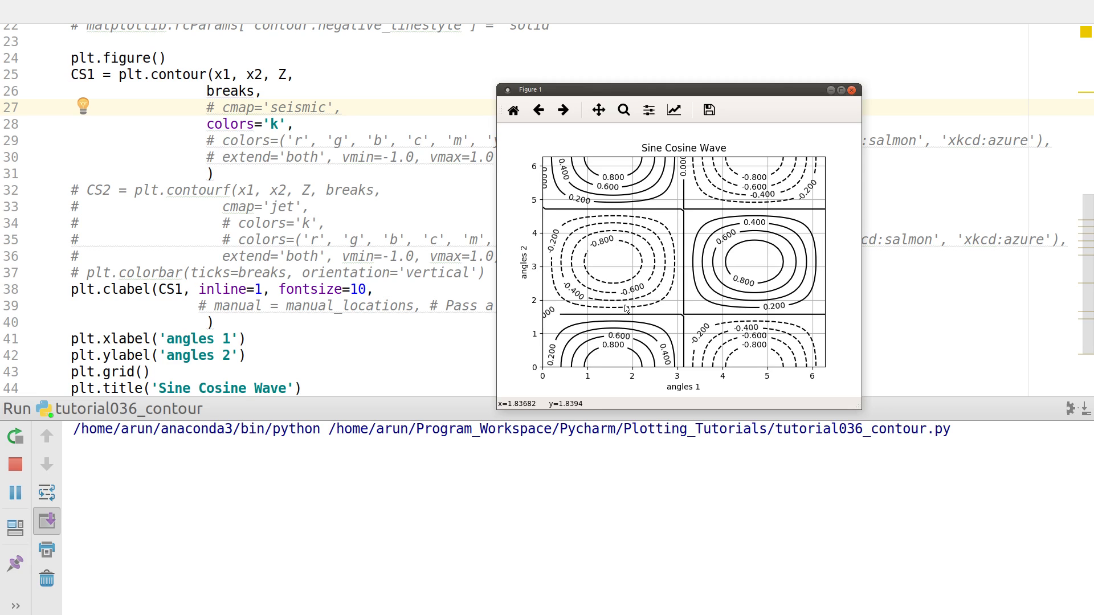
mouse_move(625, 309)
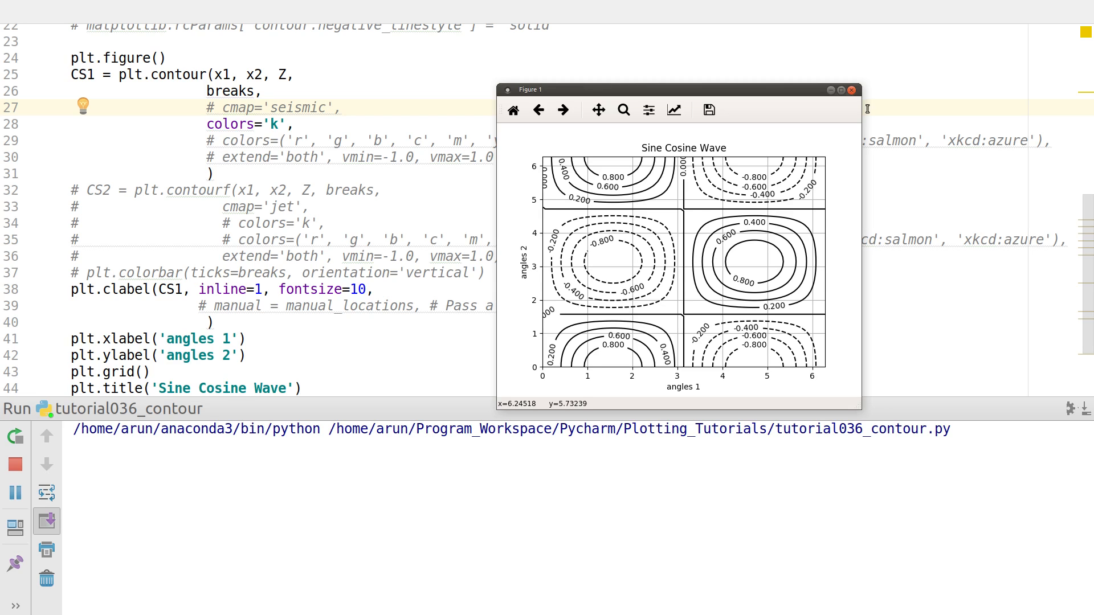
mouse_move(853, 89)
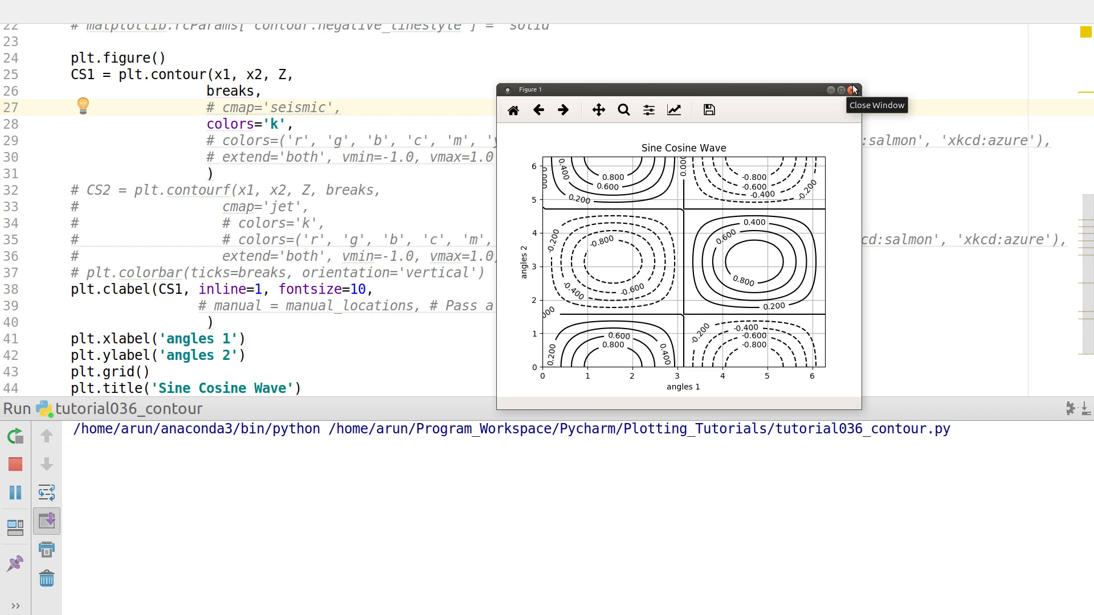
mouse_move(611, 244)
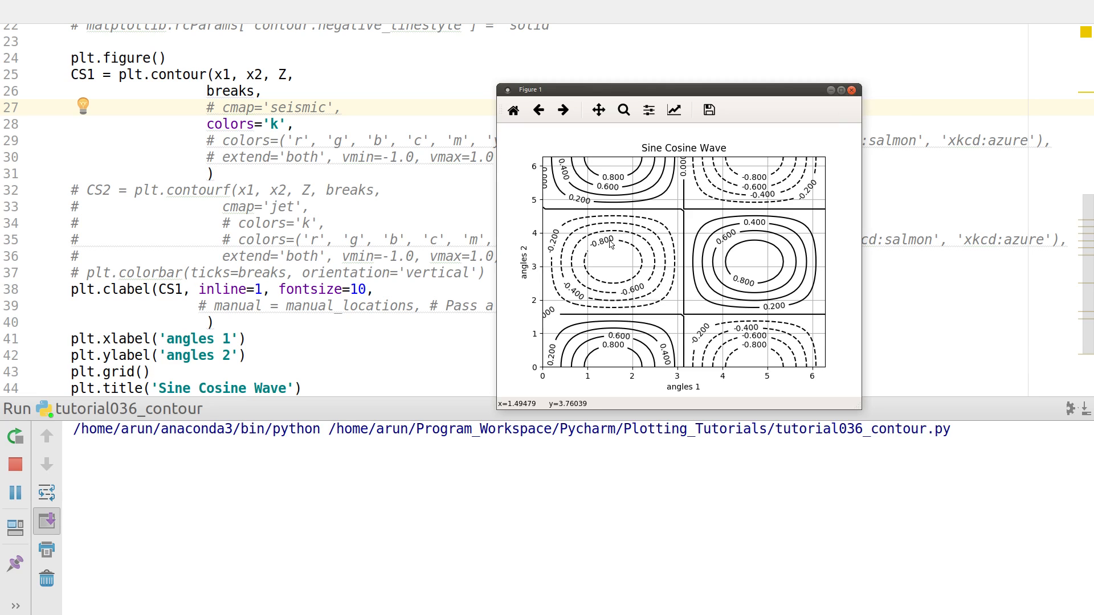
mouse_move(735, 279)
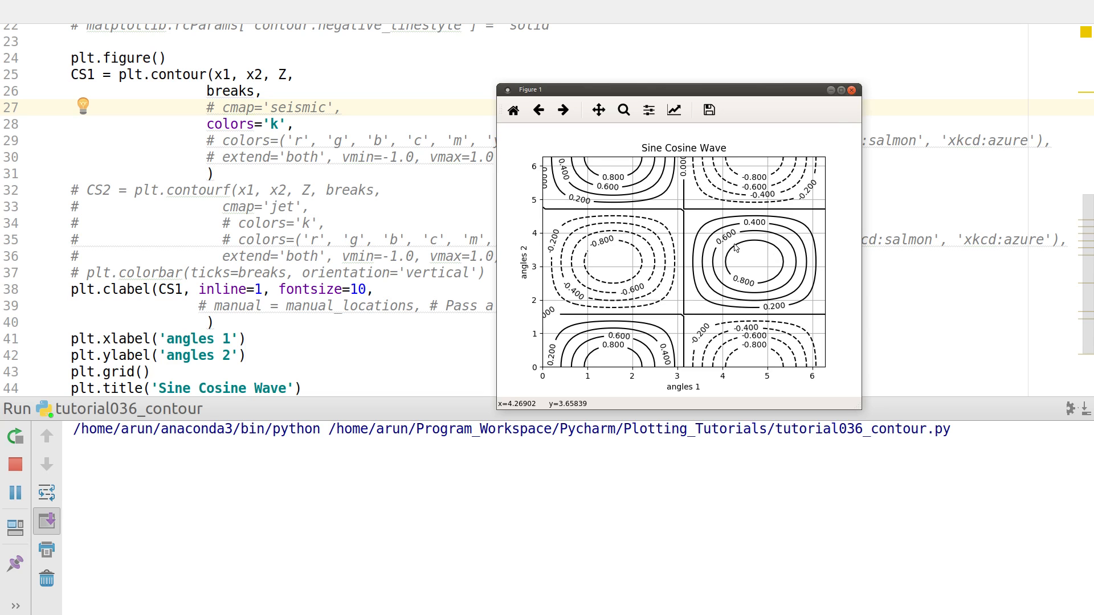
- Close the black contour plot window with dashed negative levels
left_click(850, 89)
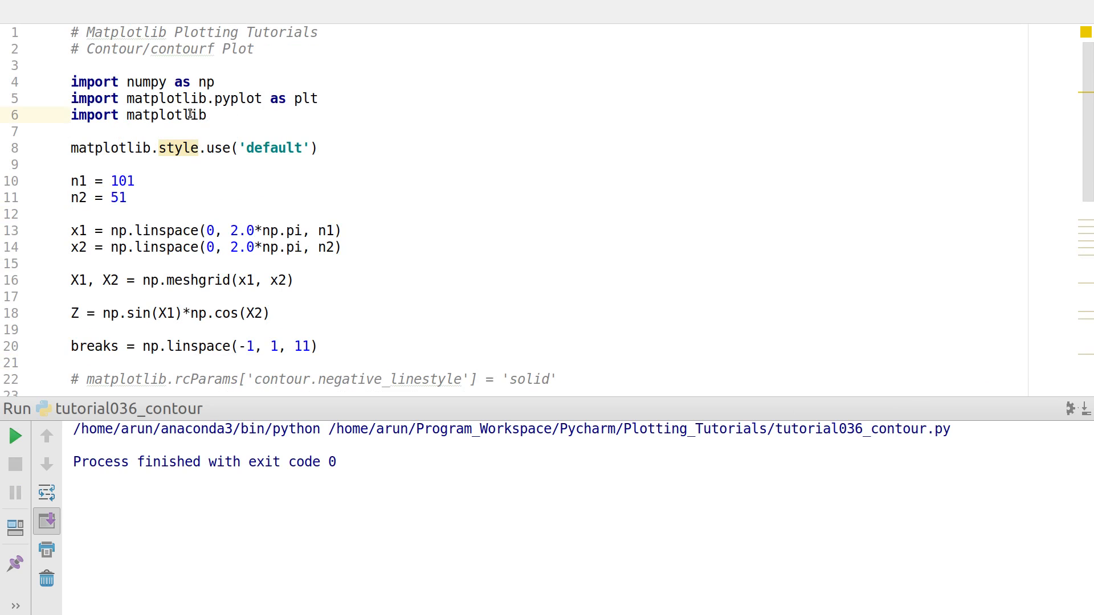
- Enable rcParams['contour.negative_linestyle'] = 'solid', rerun and move the figure beside the code
double_click(167, 115)
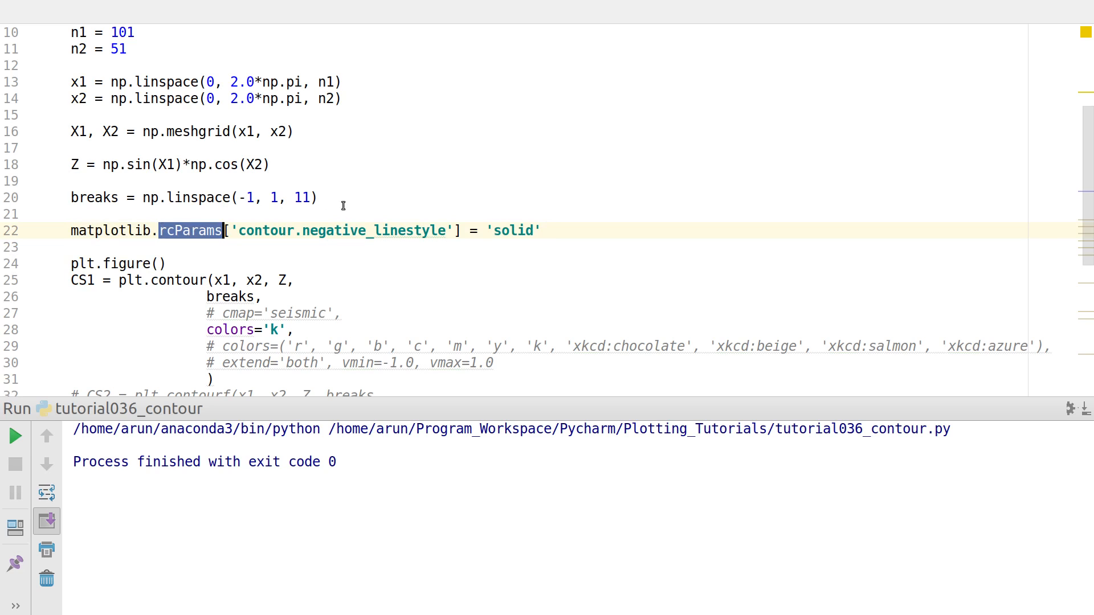
mouse_move(210, 241)
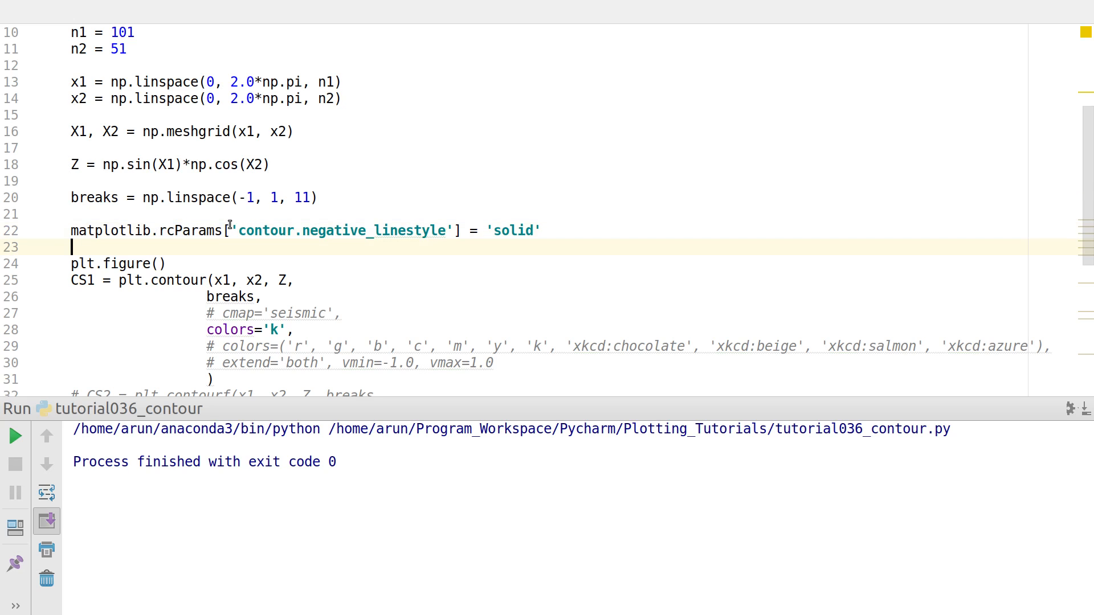
double_click(306, 230)
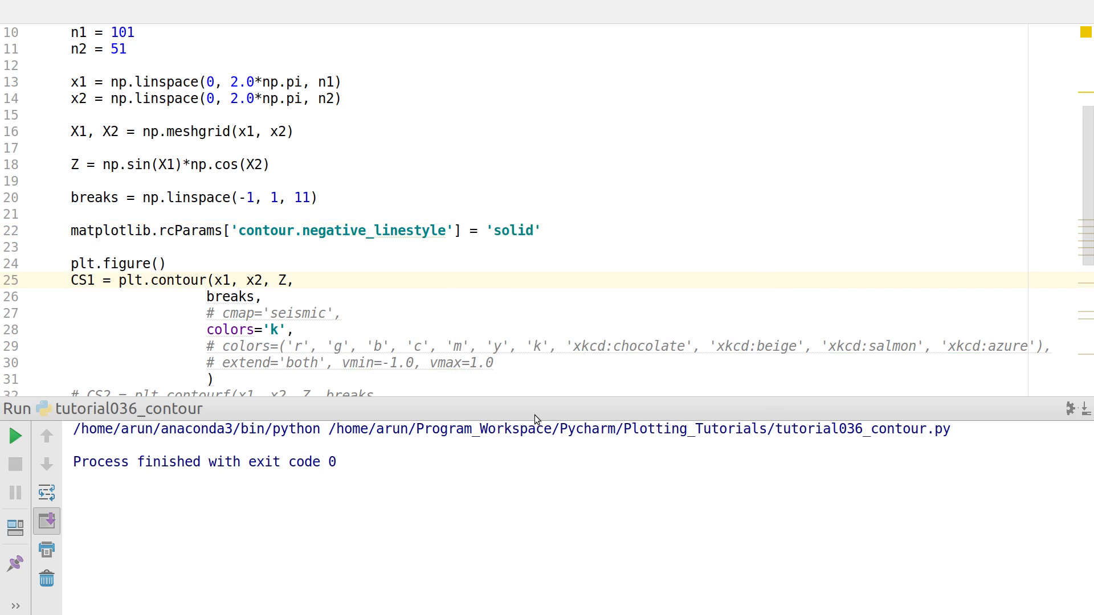
left_click(15, 435)
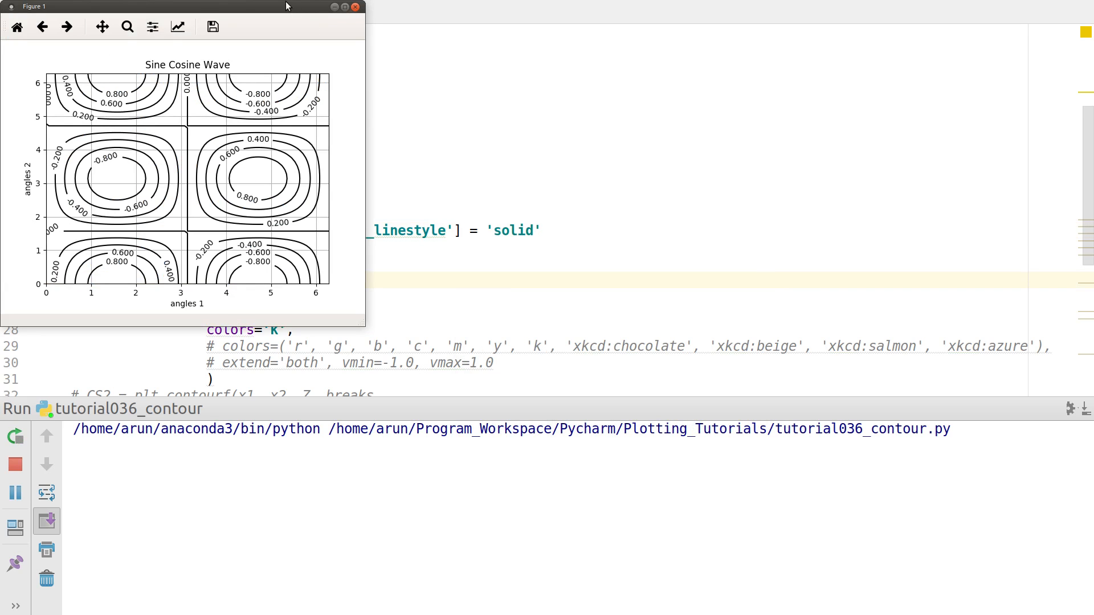
left_click_drag(181, 7, 552, 82)
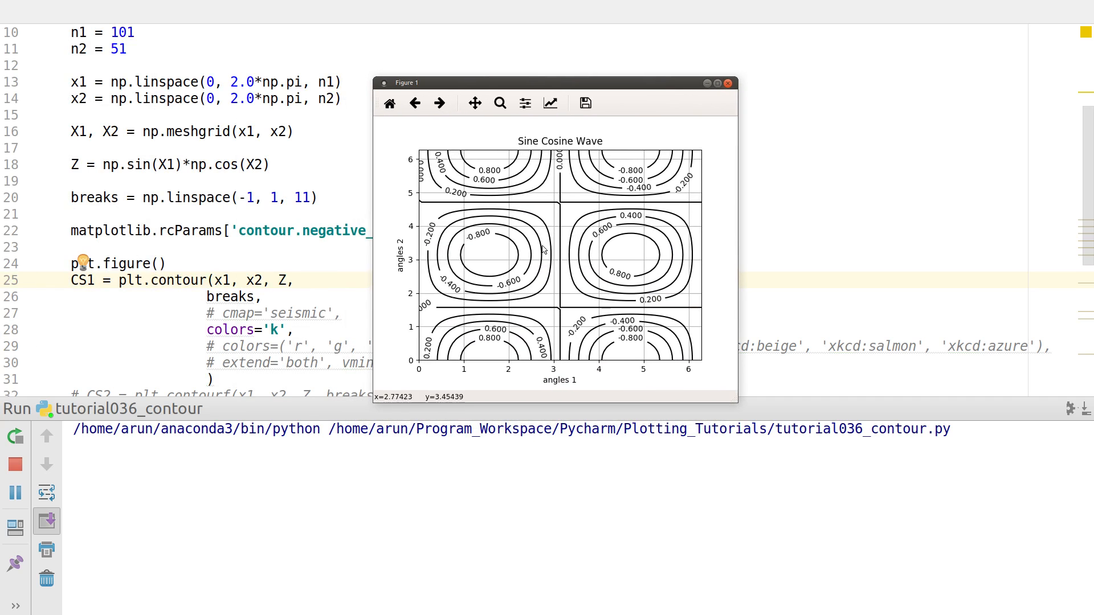
mouse_move(660, 194)
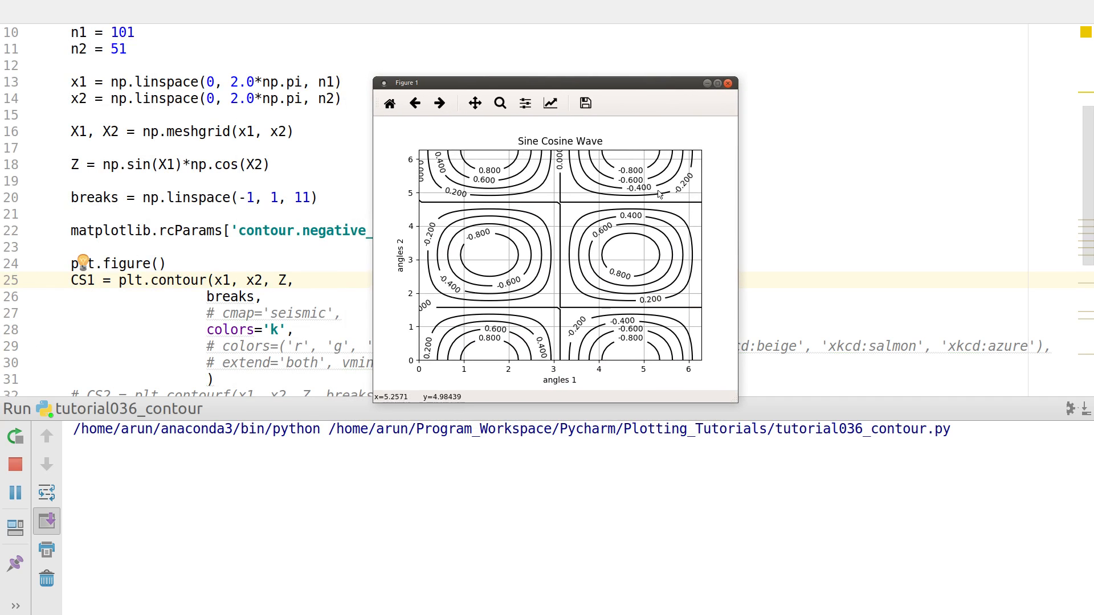
left_click(732, 84)
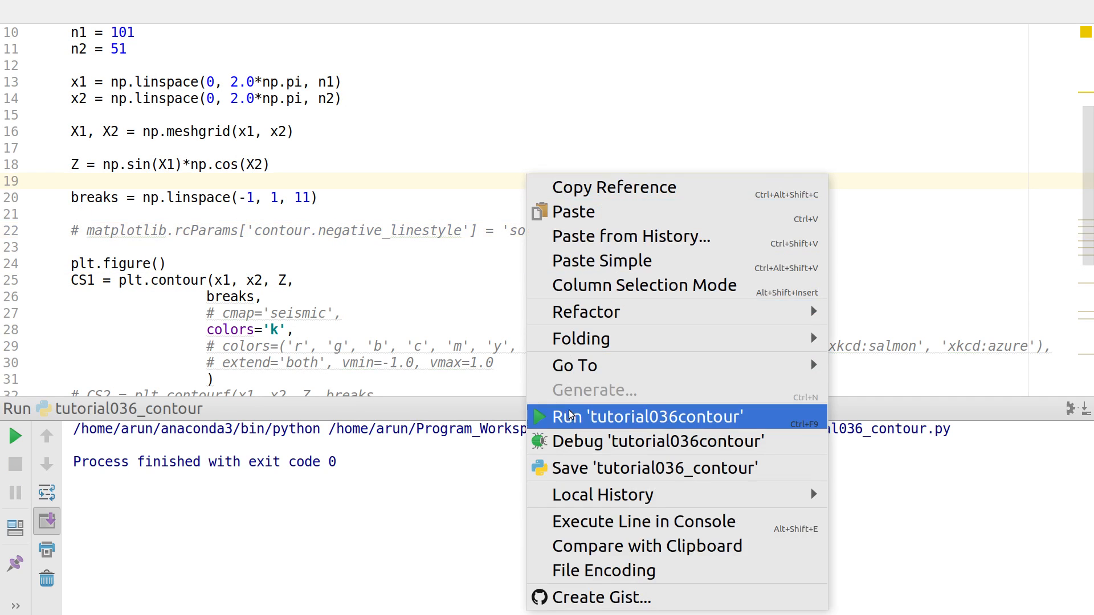
left_click(648, 417)
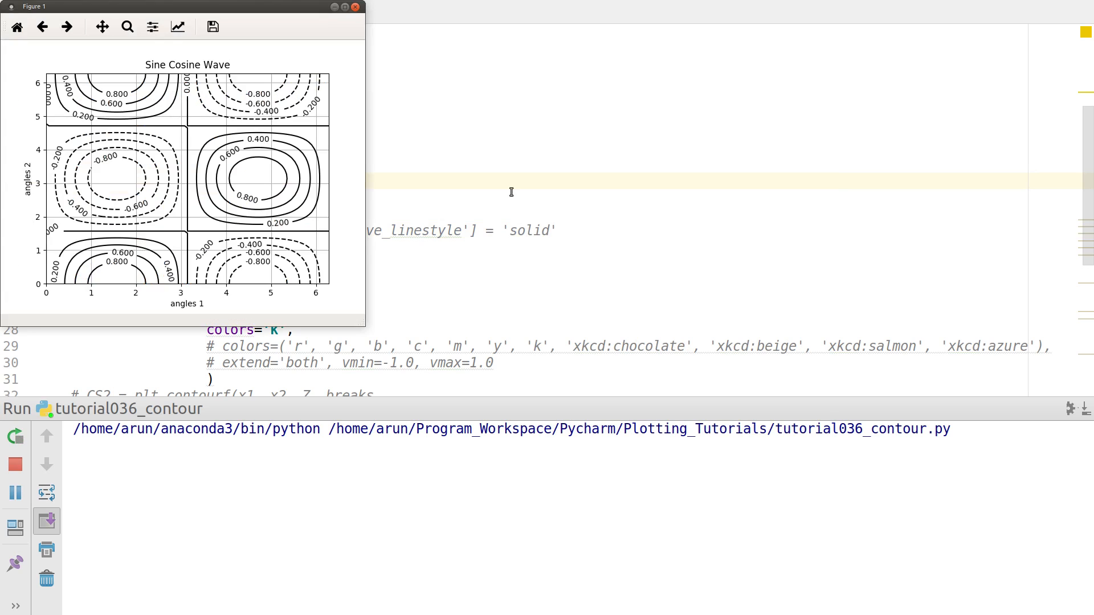
left_click(356, 7)
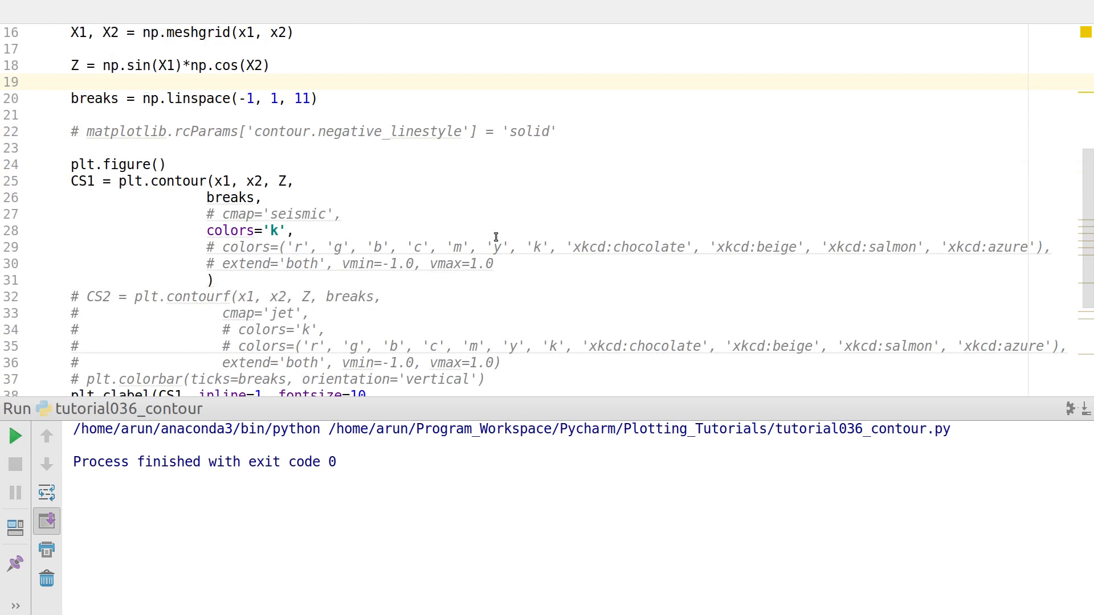
mouse_move(210, 230)
type("# ")
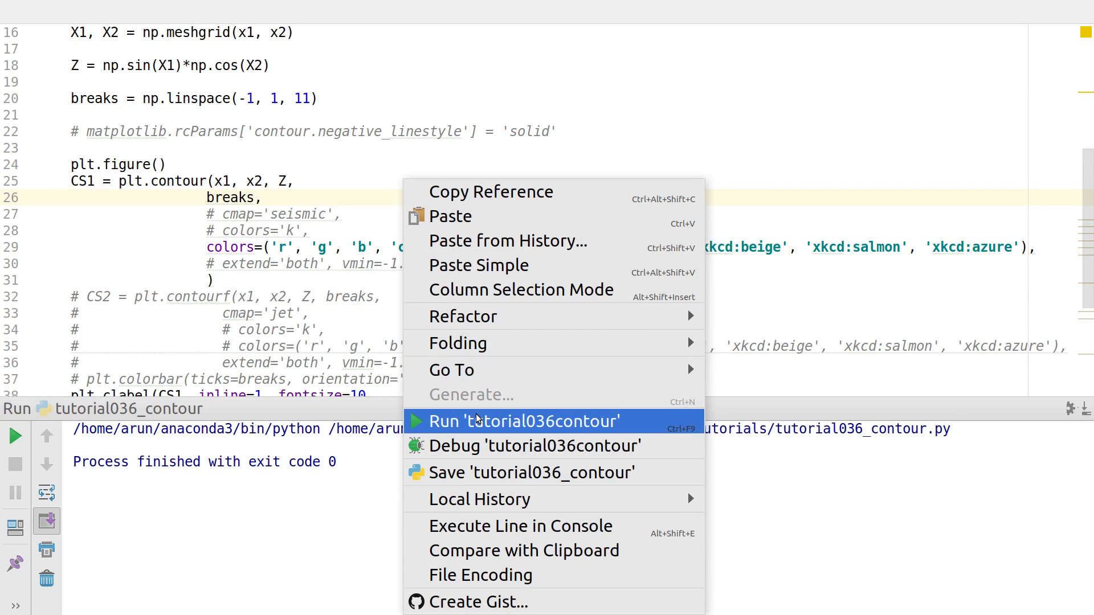
- Re-run 'tutorial036contour' so the contour lines use the eleven explicit colours instead of black
left_click(524, 420)
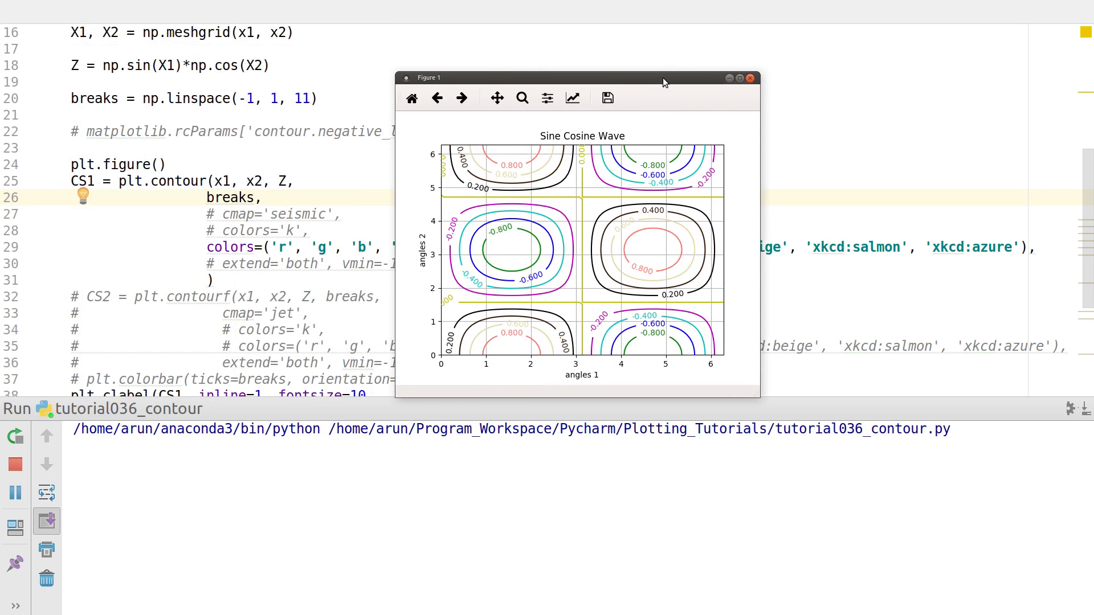
mouse_move(596, 286)
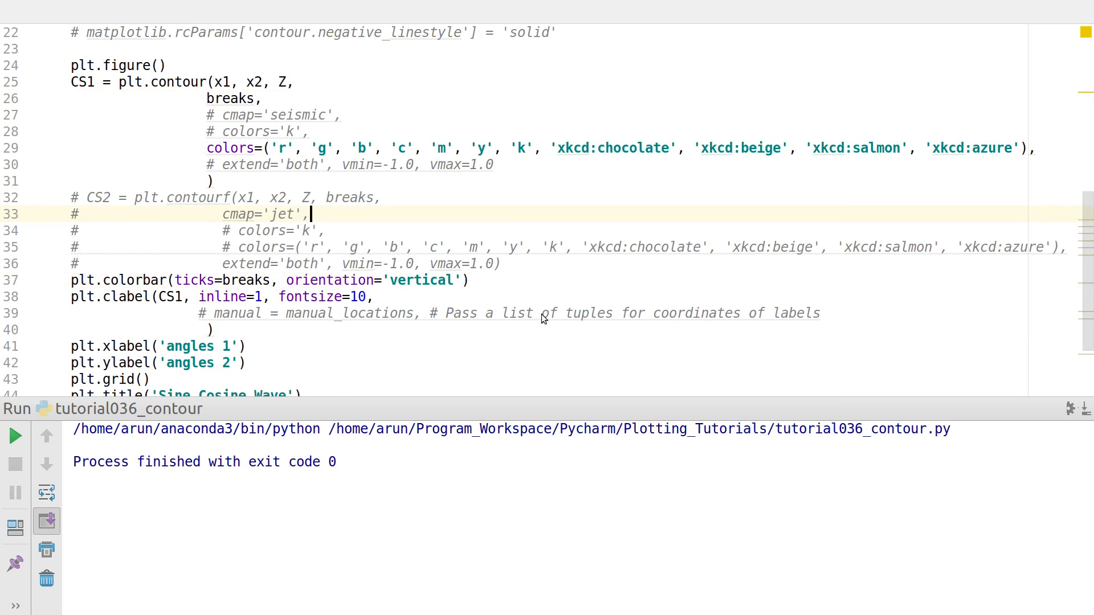
- Re-run to show the vertical colorbar with break ticks, inspect the figure, then close it
left_click(14, 436)
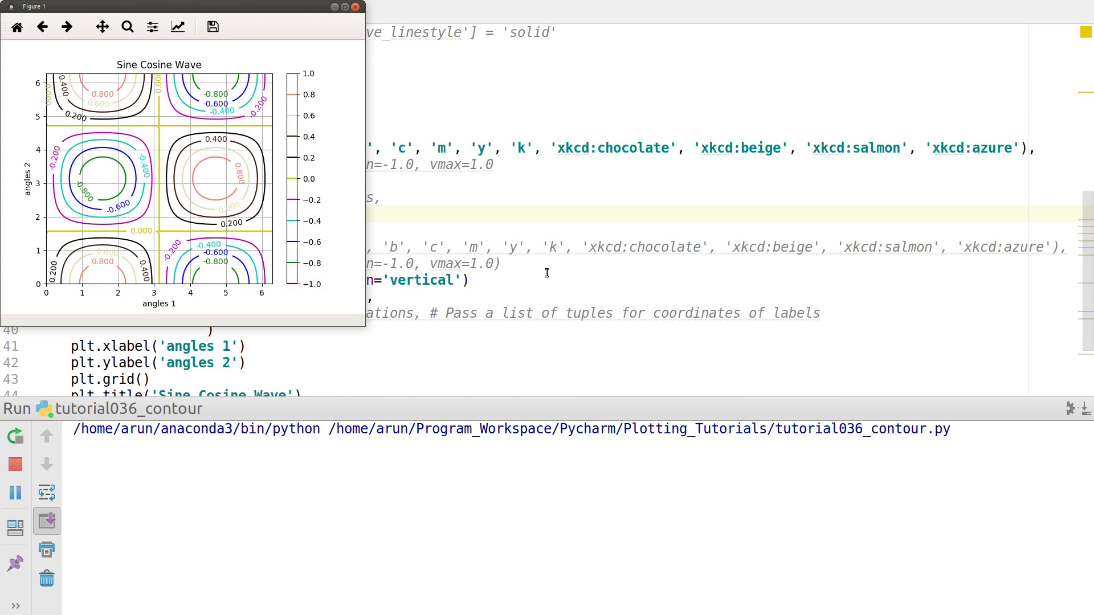
mouse_move(263, 13)
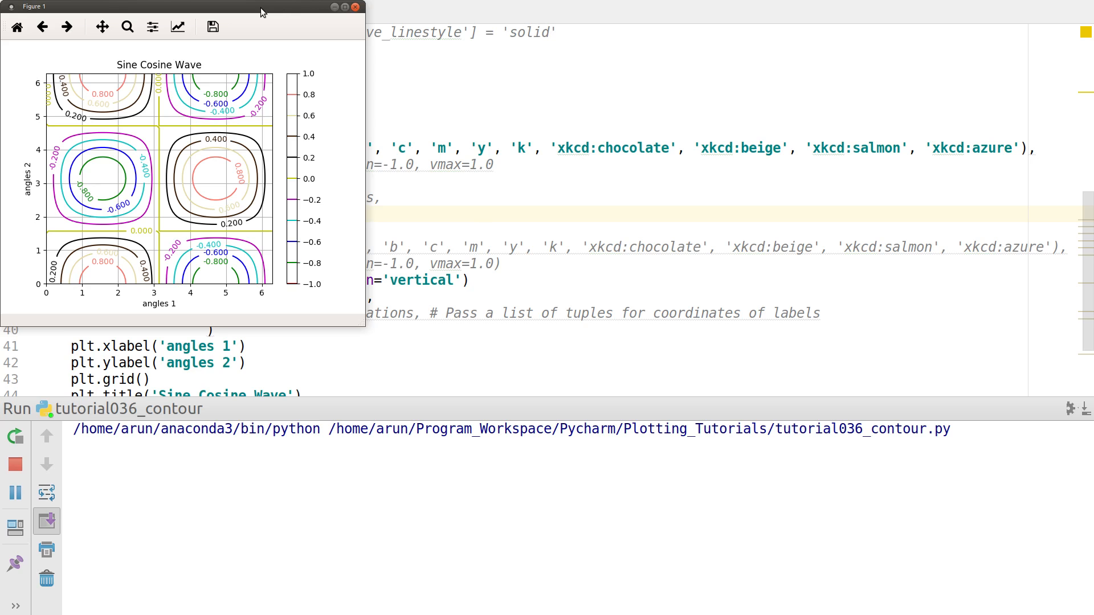
left_click_drag(184, 7, 555, 105)
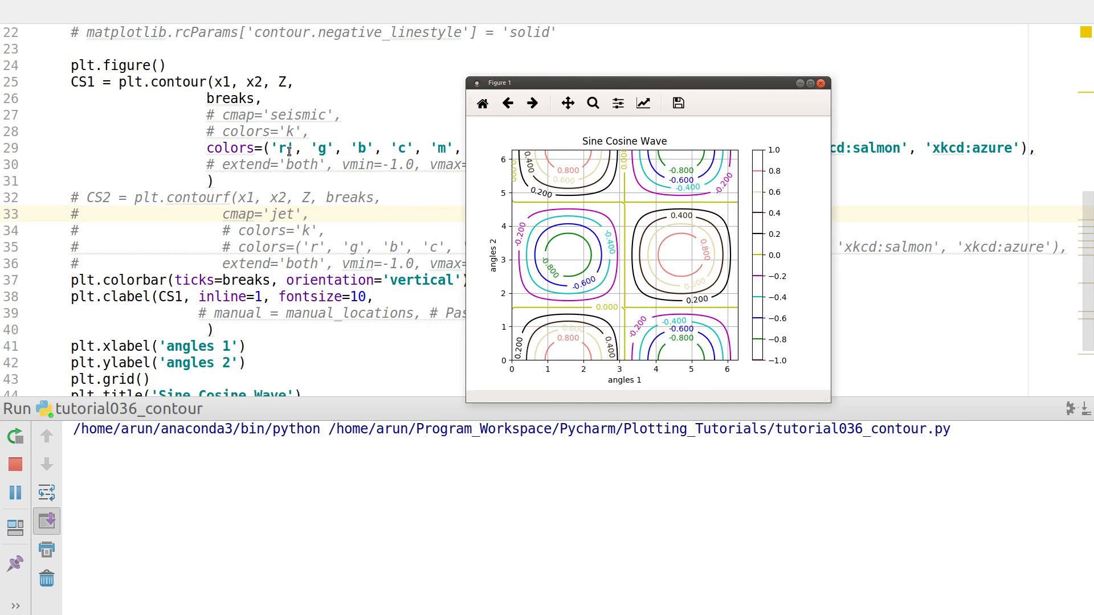
mouse_move(806, 265)
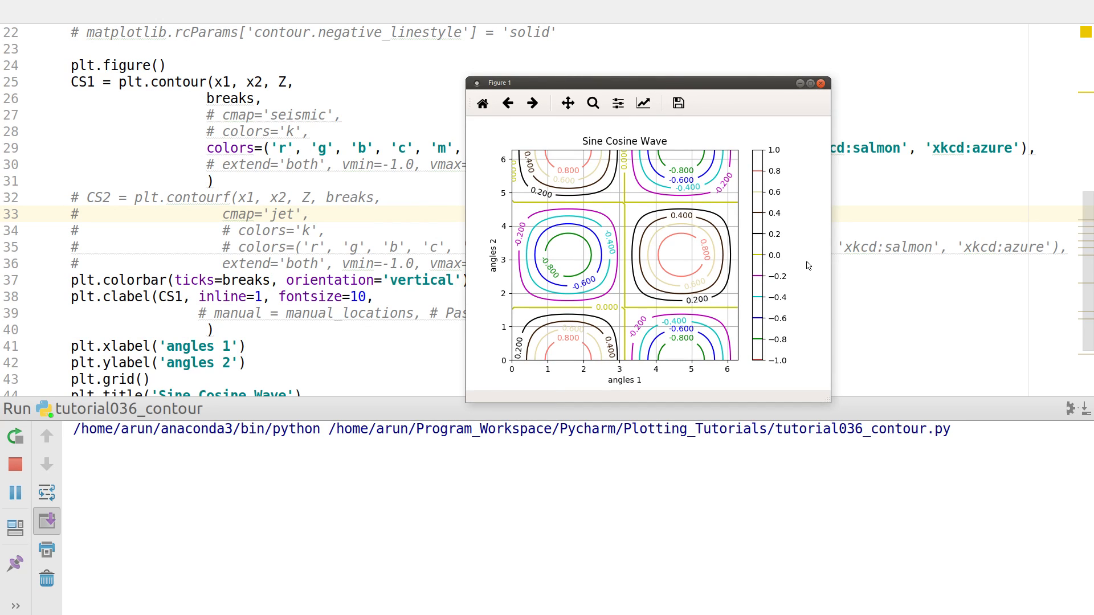
mouse_move(788, 251)
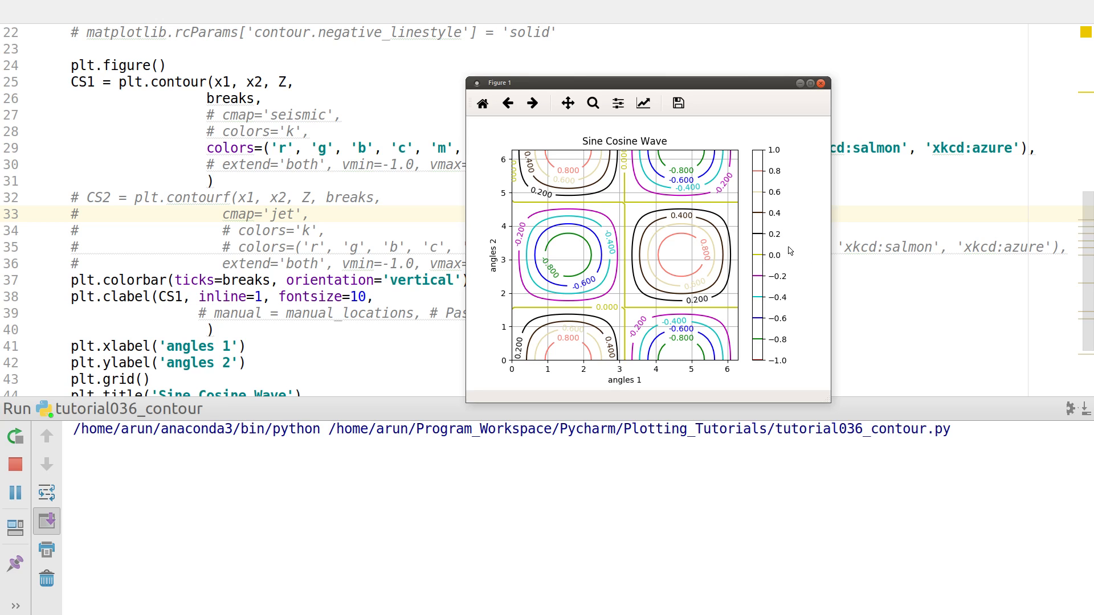
mouse_move(769, 369)
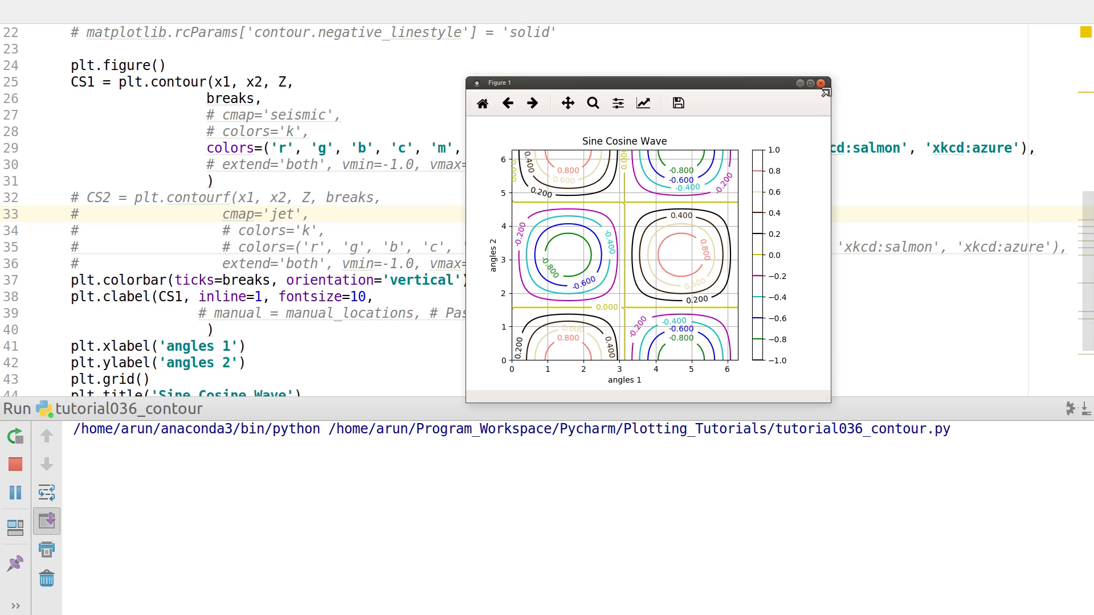
left_click(821, 82)
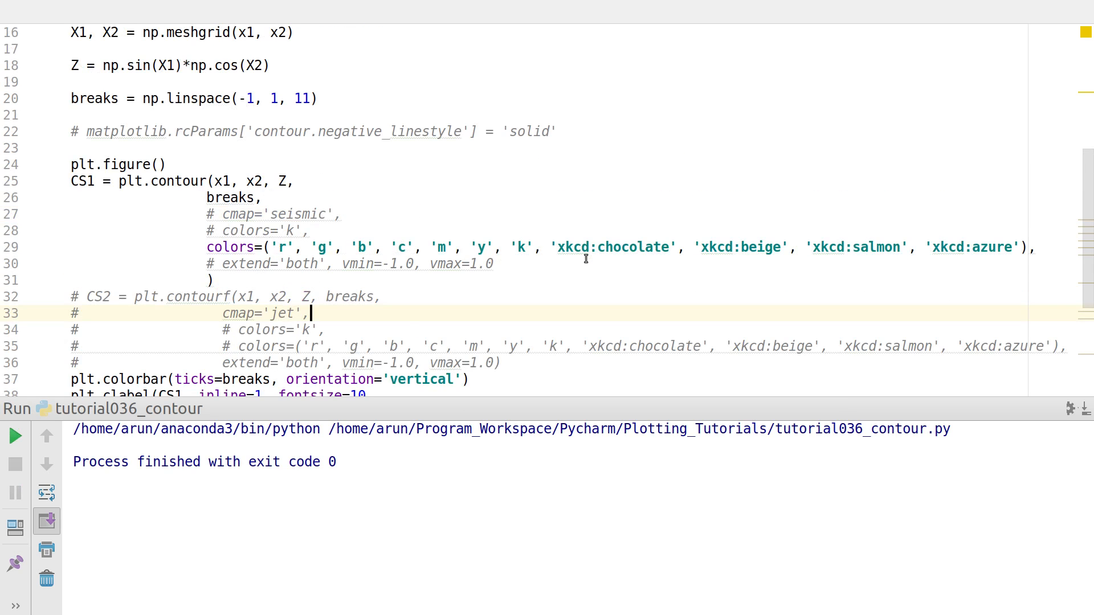
- Re-run with extend='both', vmin=-1.0, vmax=1.0, inspect the extended colorbar, then close the figure
scroll("down", 3)
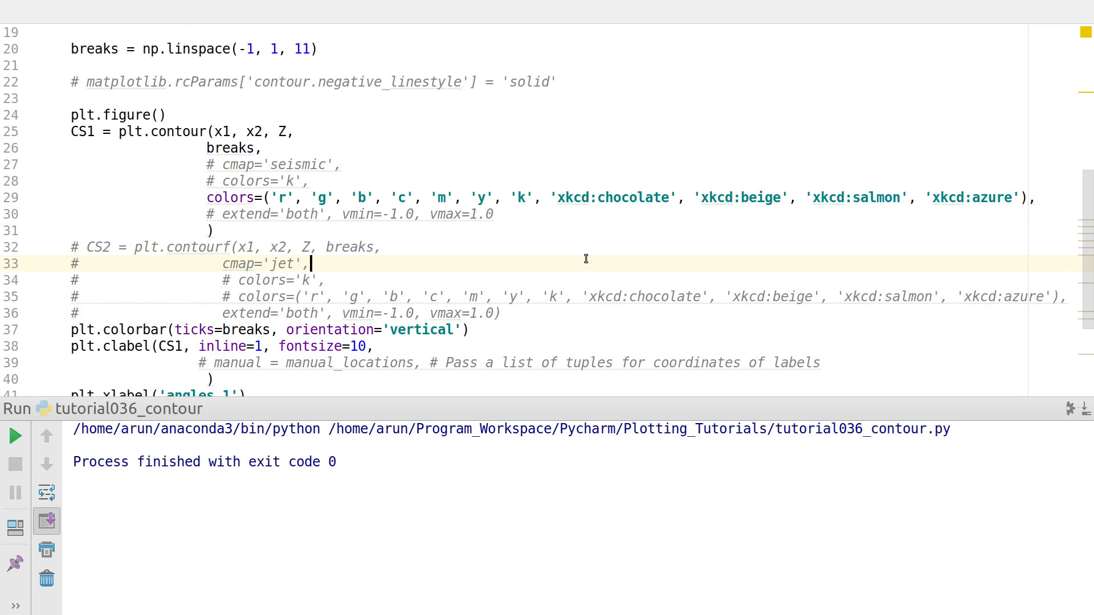
mouse_move(342, 111)
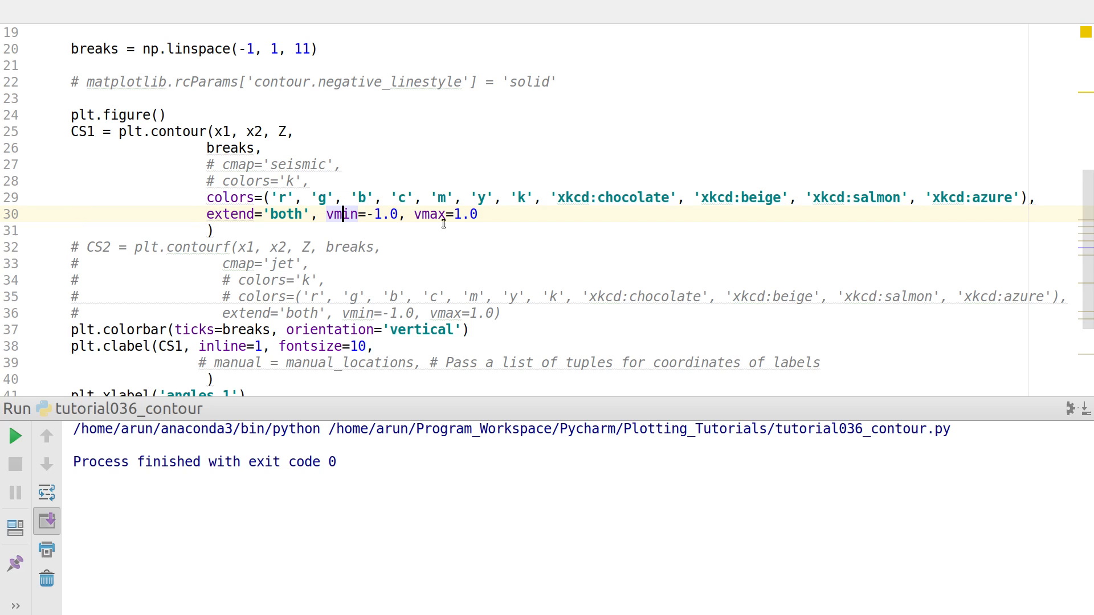
left_click(441, 214)
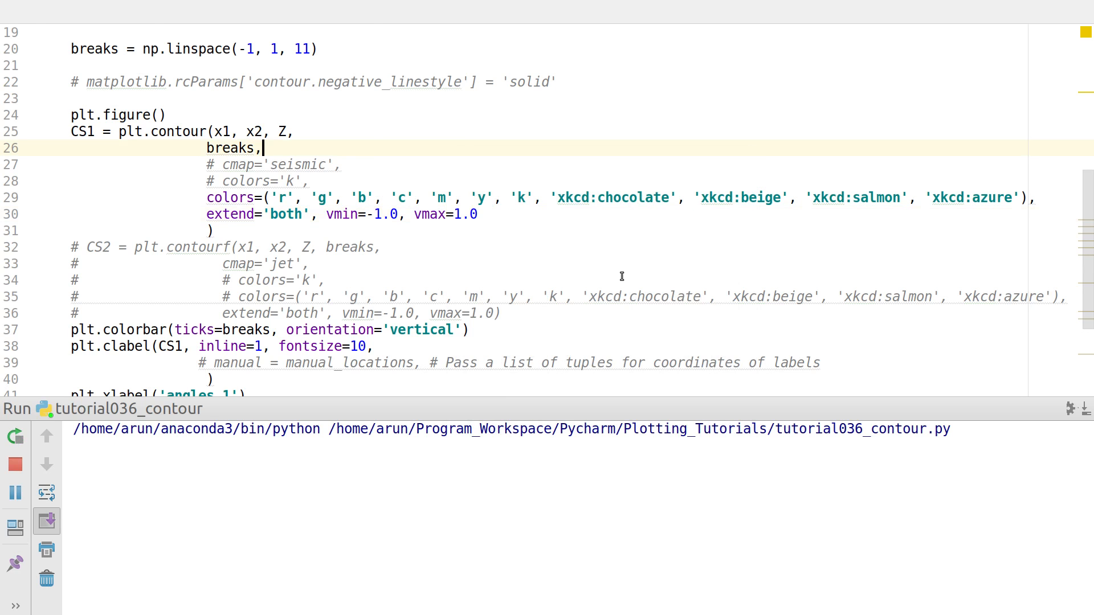
left_click(13, 437)
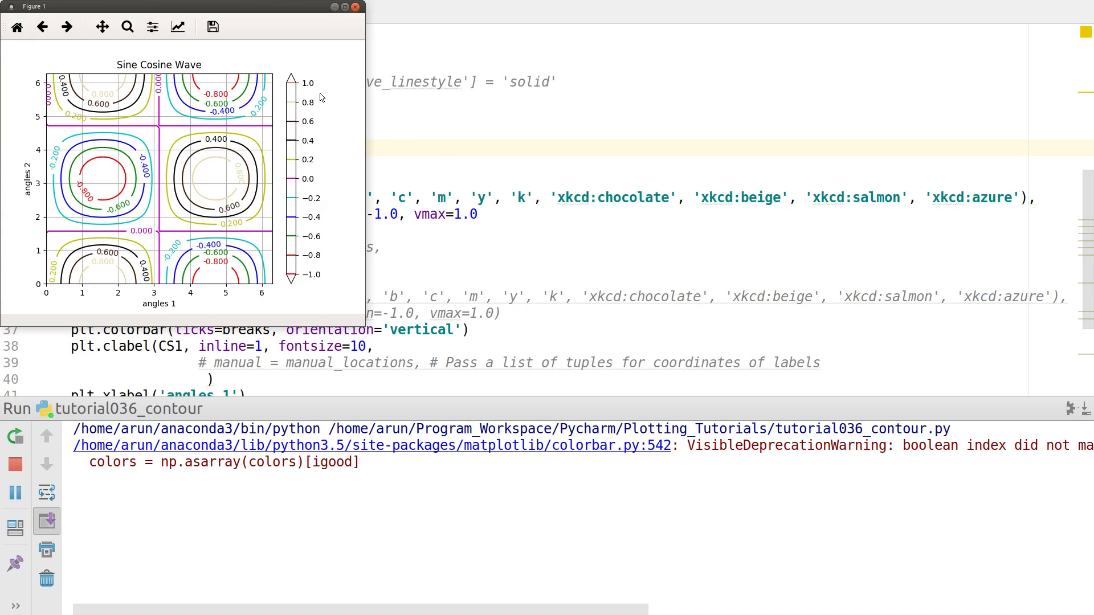
mouse_move(292, 88)
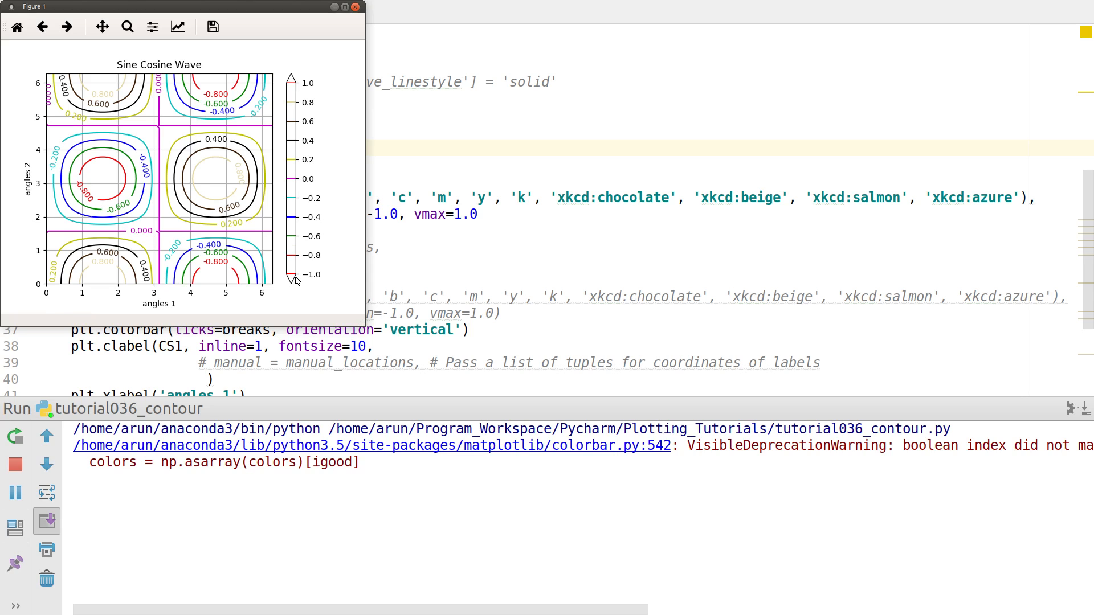
mouse_move(290, 191)
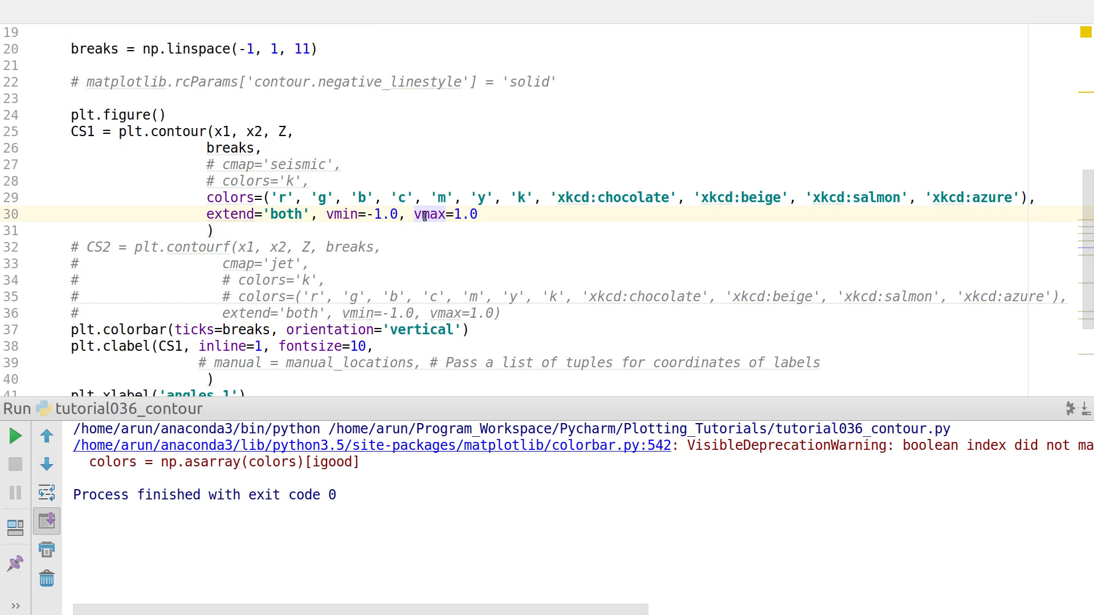
mouse_move(340, 214)
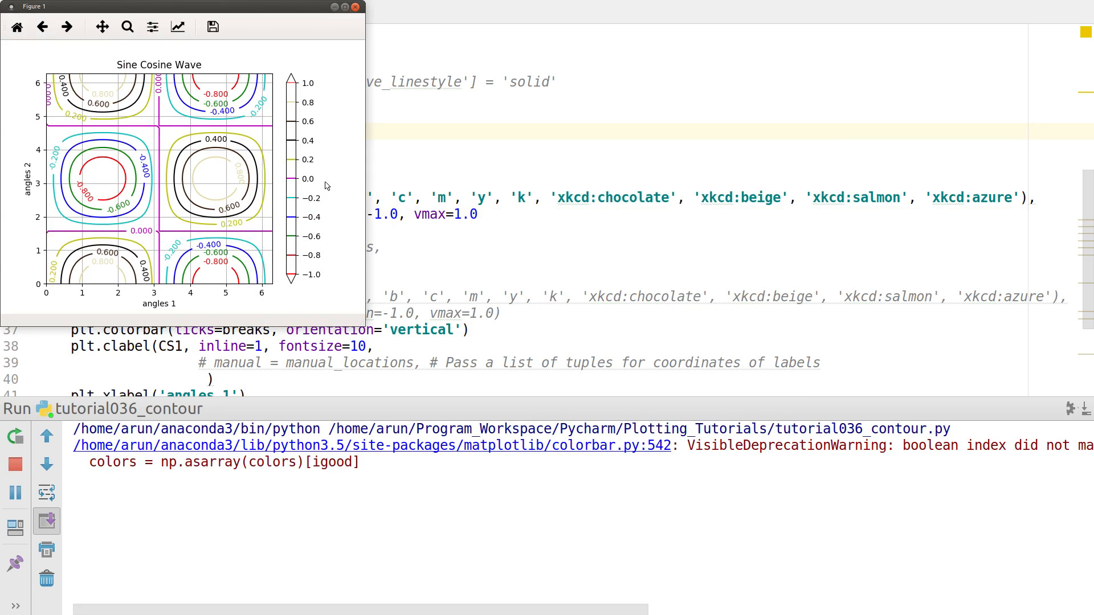
mouse_move(335, 144)
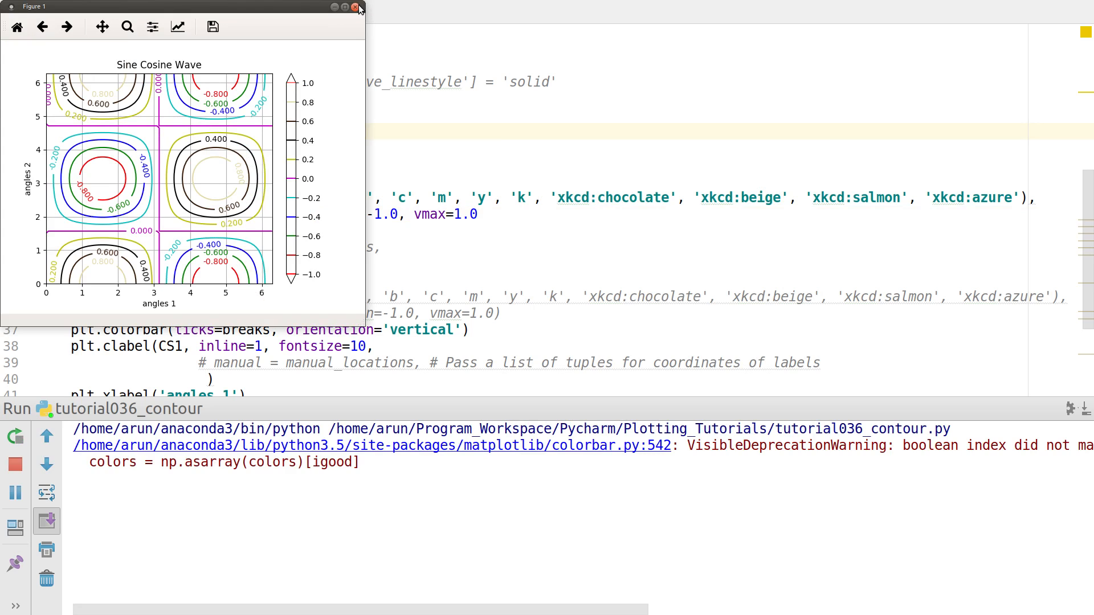
left_click(358, 7)
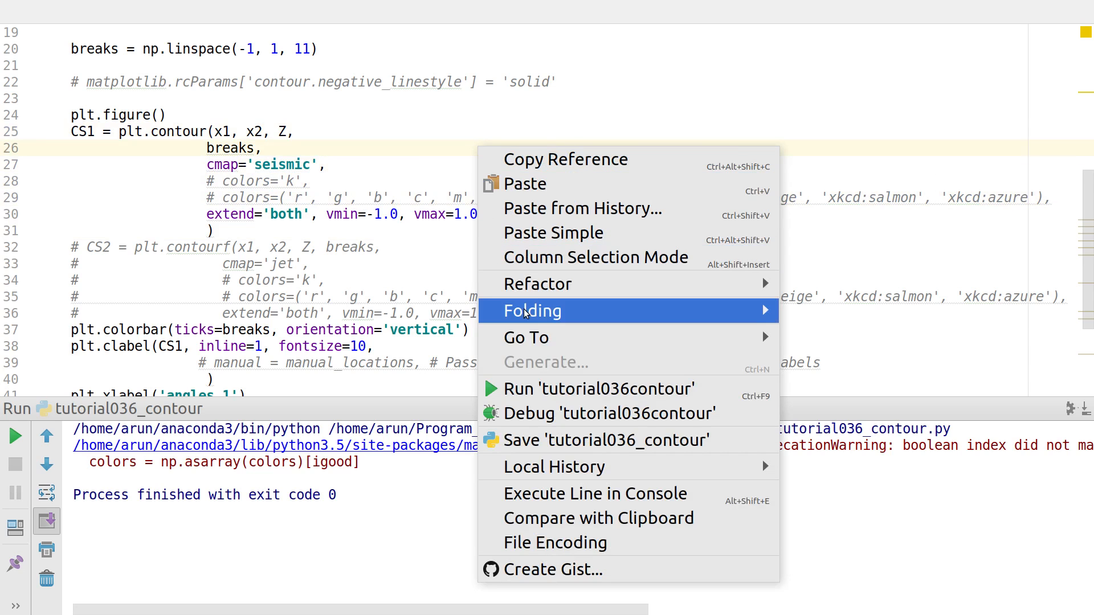
- Re-run with cmap='seismic' to draw red-blue contours with the extended colorbar, then close it
left_click(596, 389)
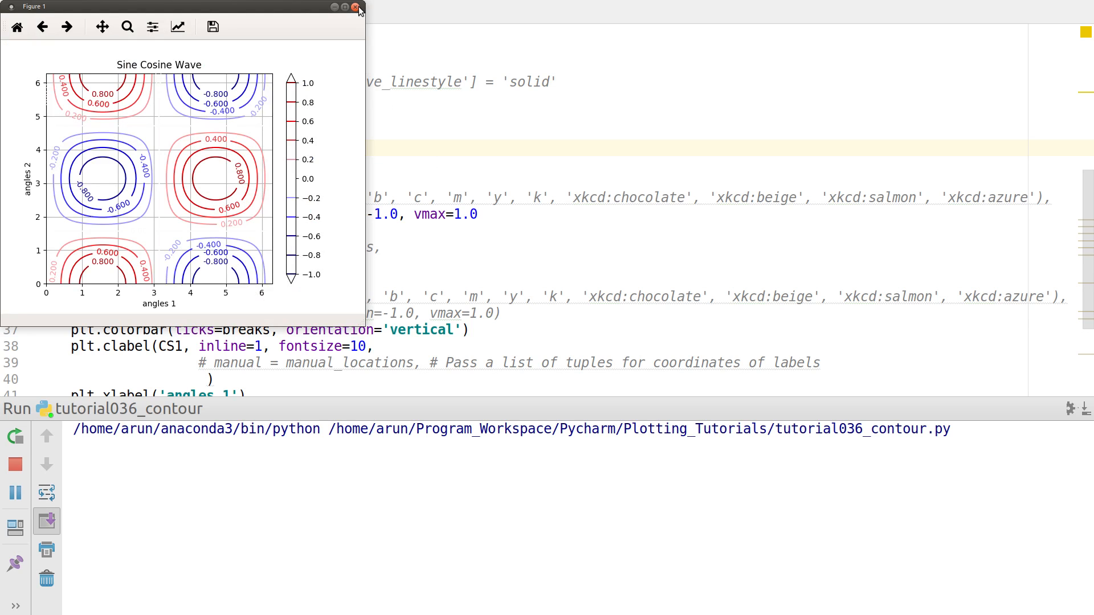
left_click(358, 7)
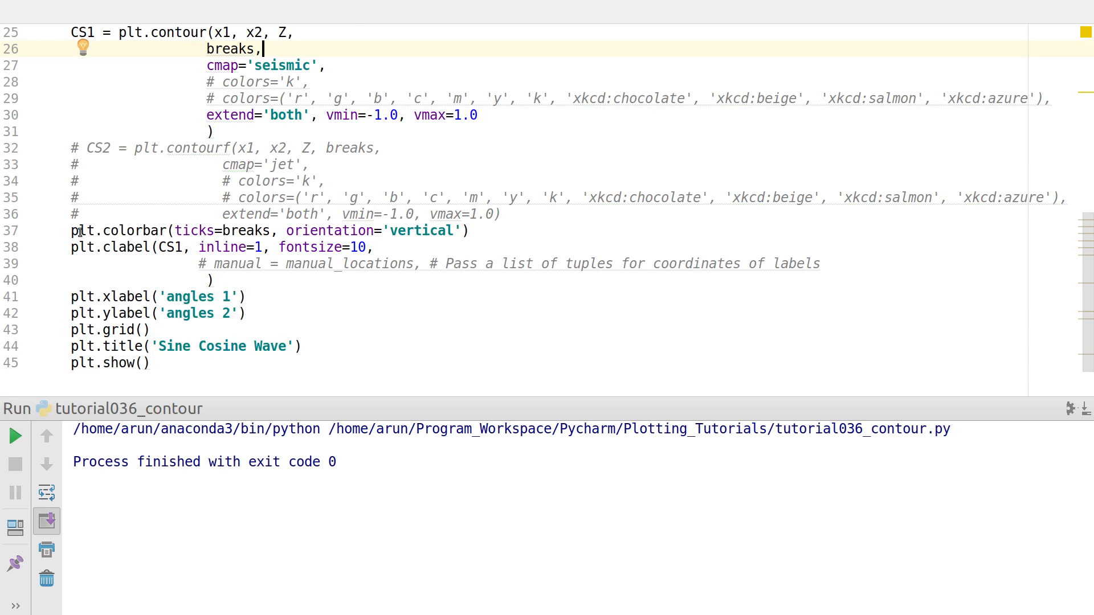